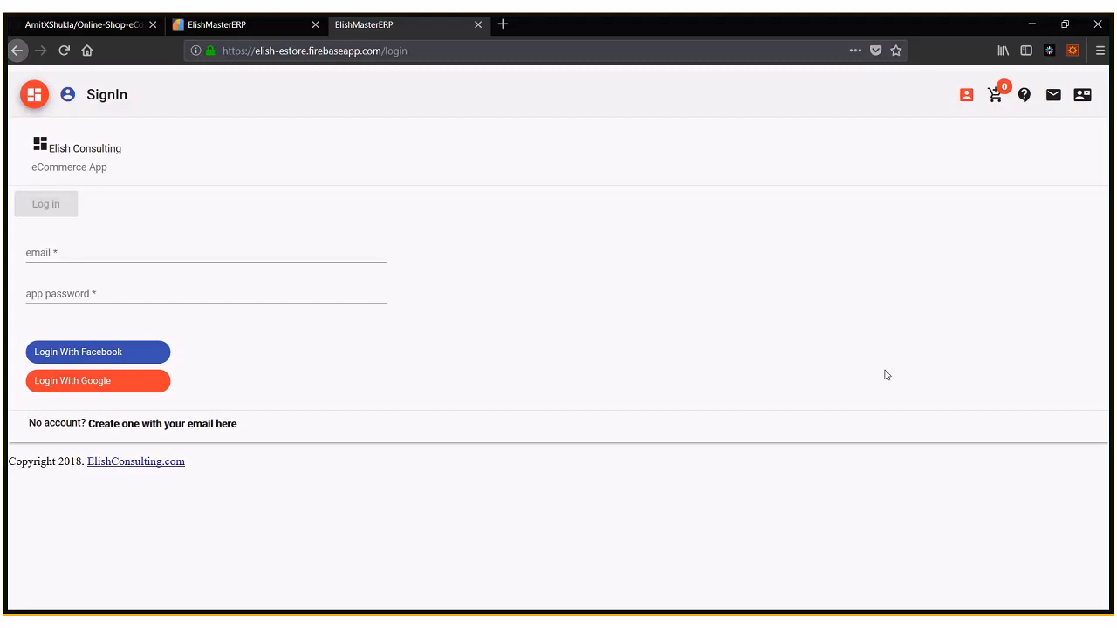
pyautogui.moveTo(303, 246)
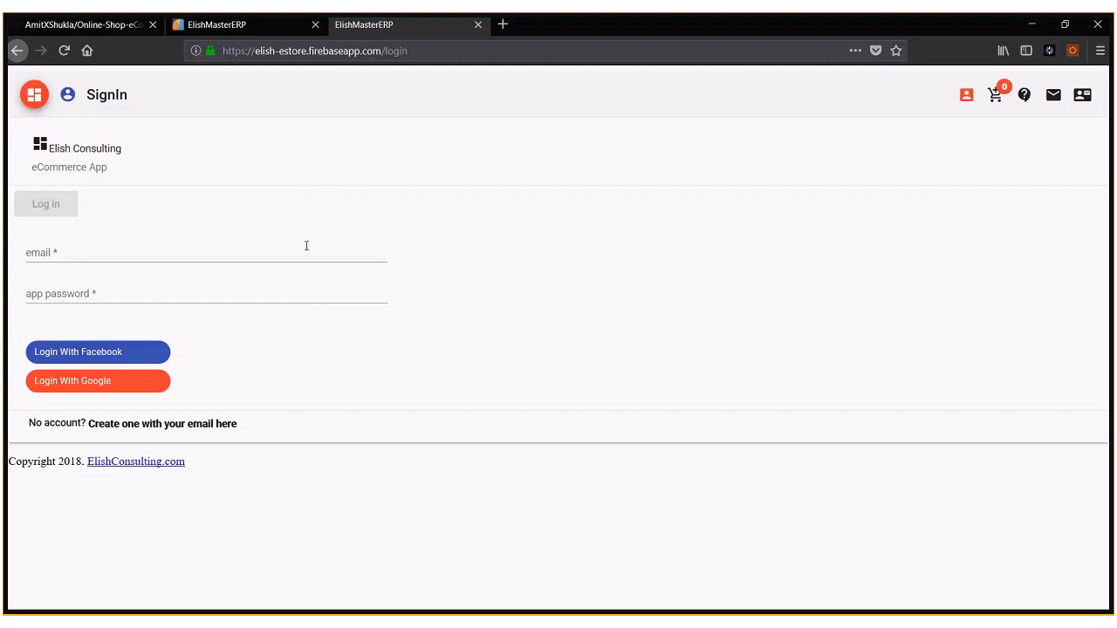
pyautogui.moveTo(363, 314)
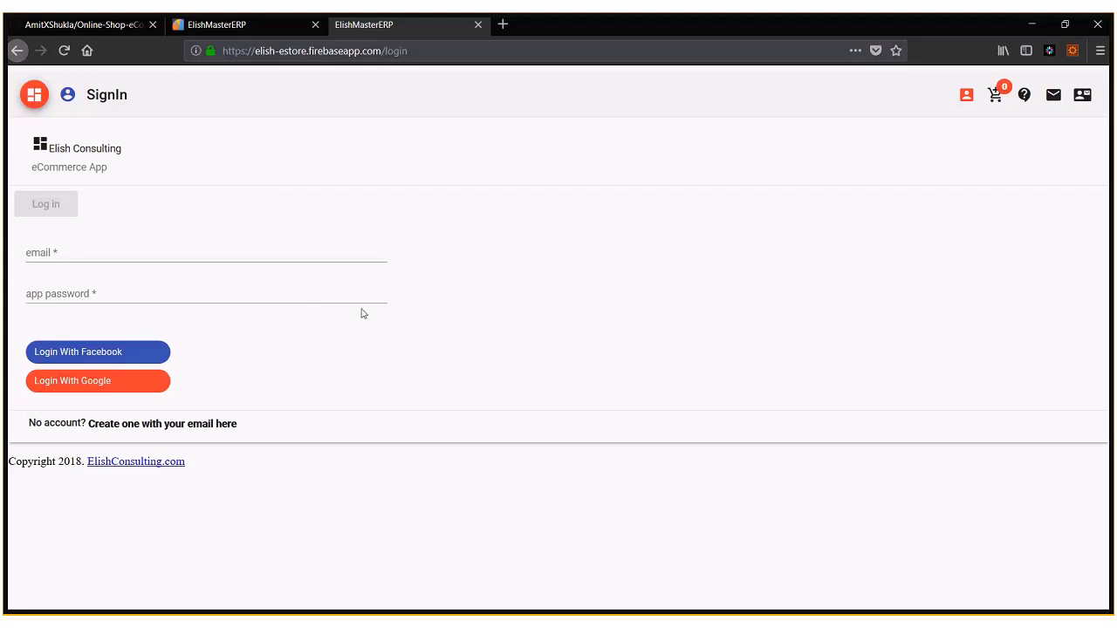
pyautogui.moveTo(281, 243)
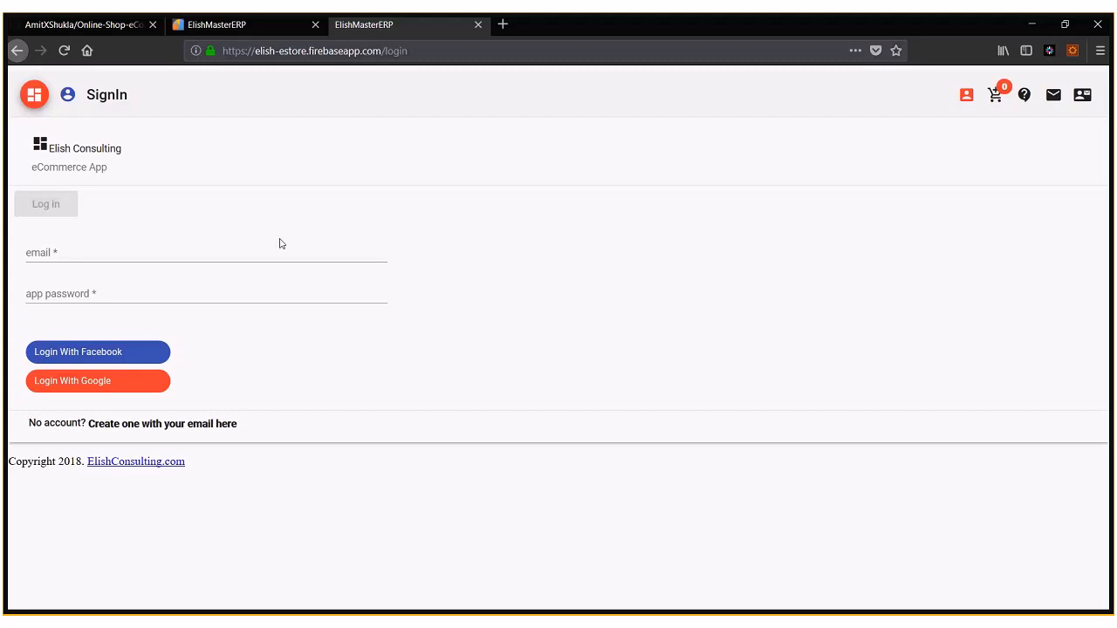
pyautogui.moveTo(469, 286)
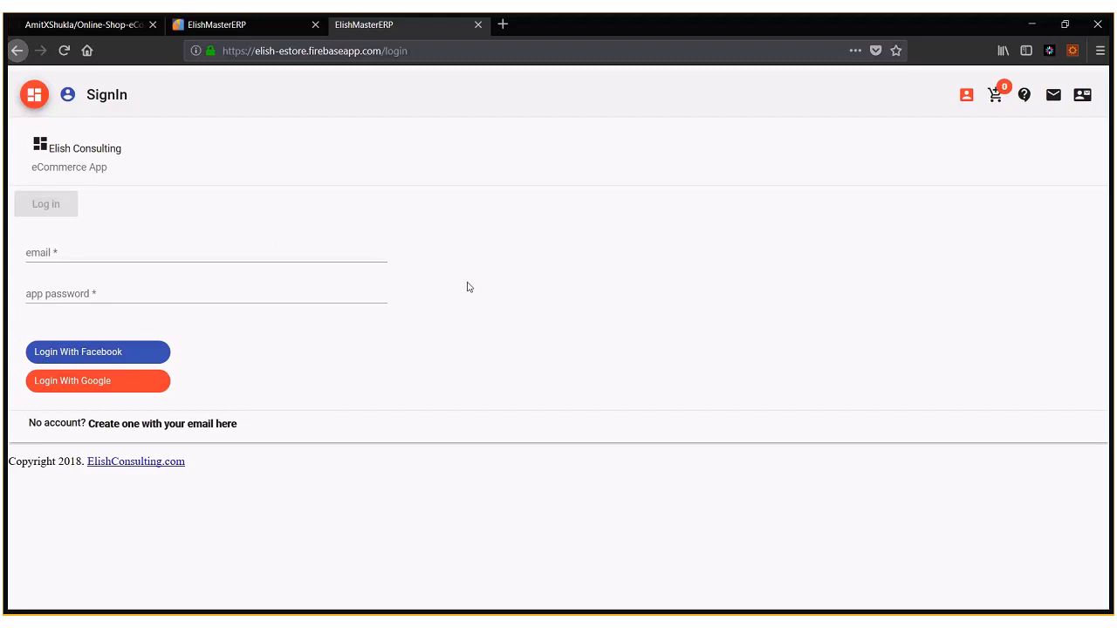
pyautogui.moveTo(477, 252)
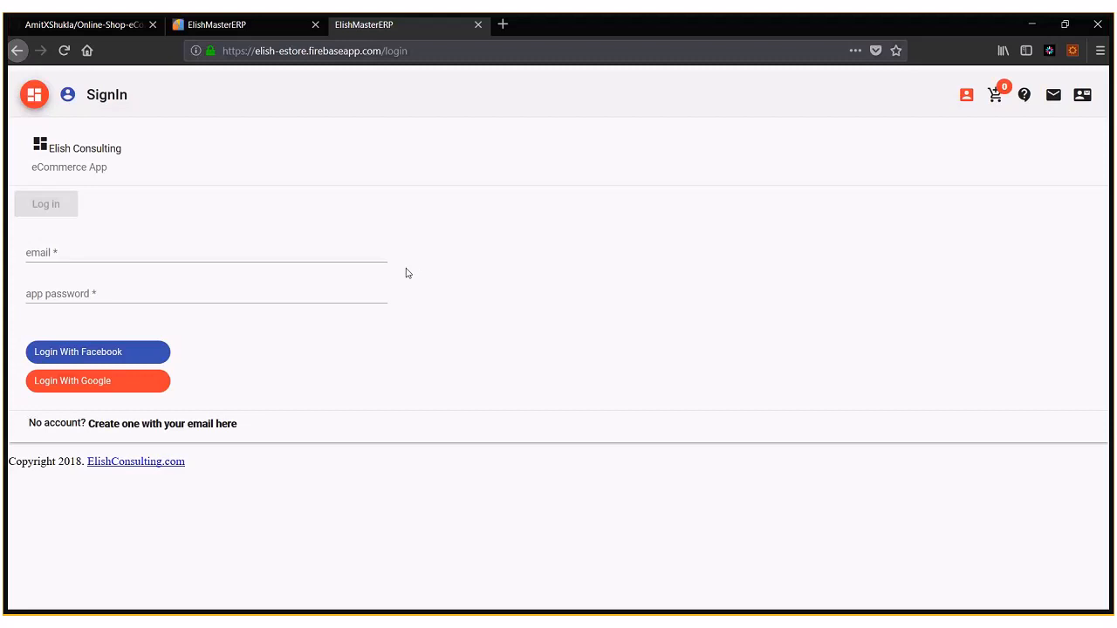
pyautogui.moveTo(377, 287)
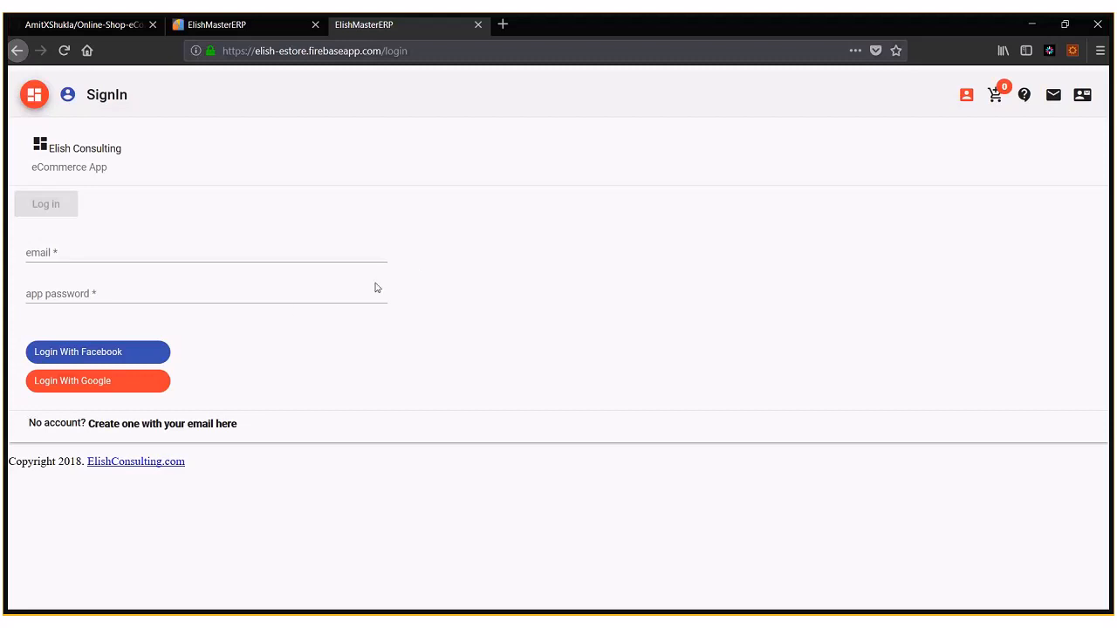
pyautogui.moveTo(628, 295)
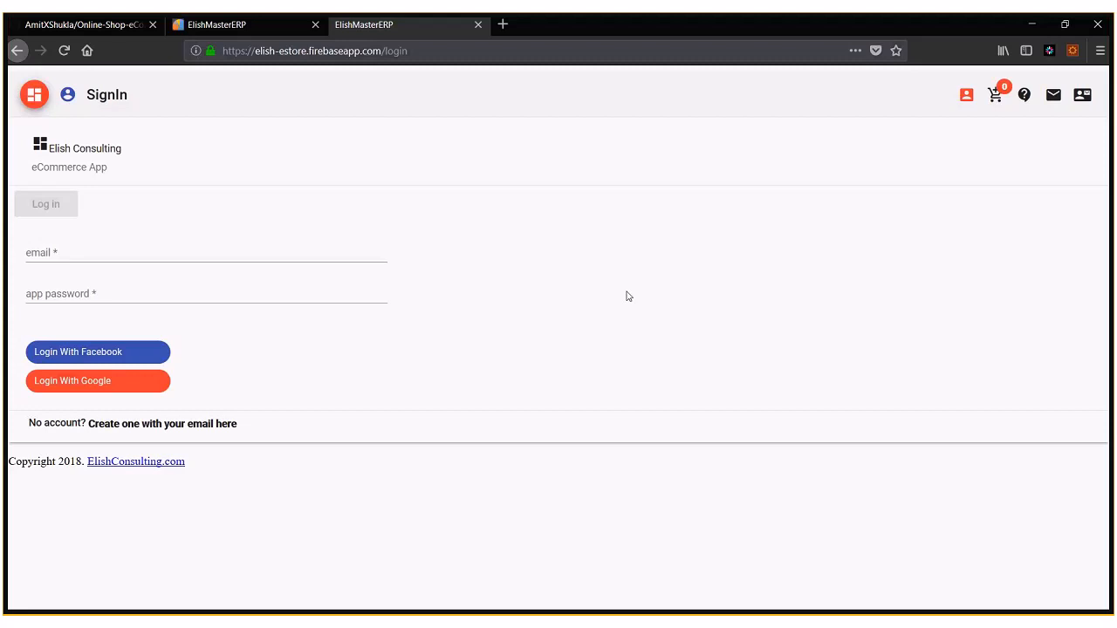
pyautogui.moveTo(366, 378)
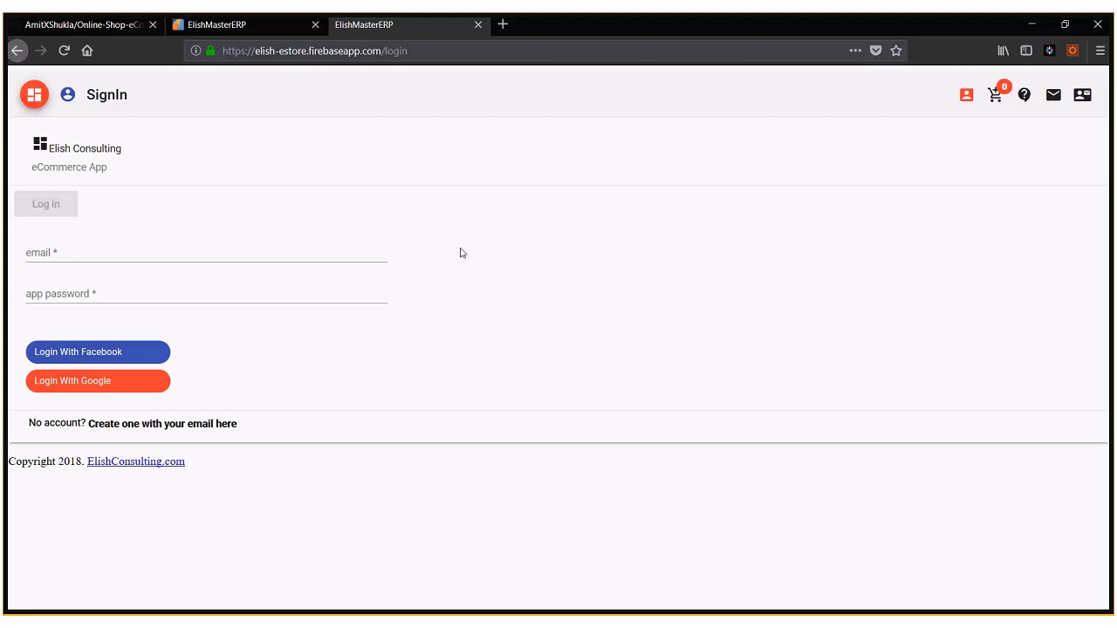
pyautogui.moveTo(448, 280)
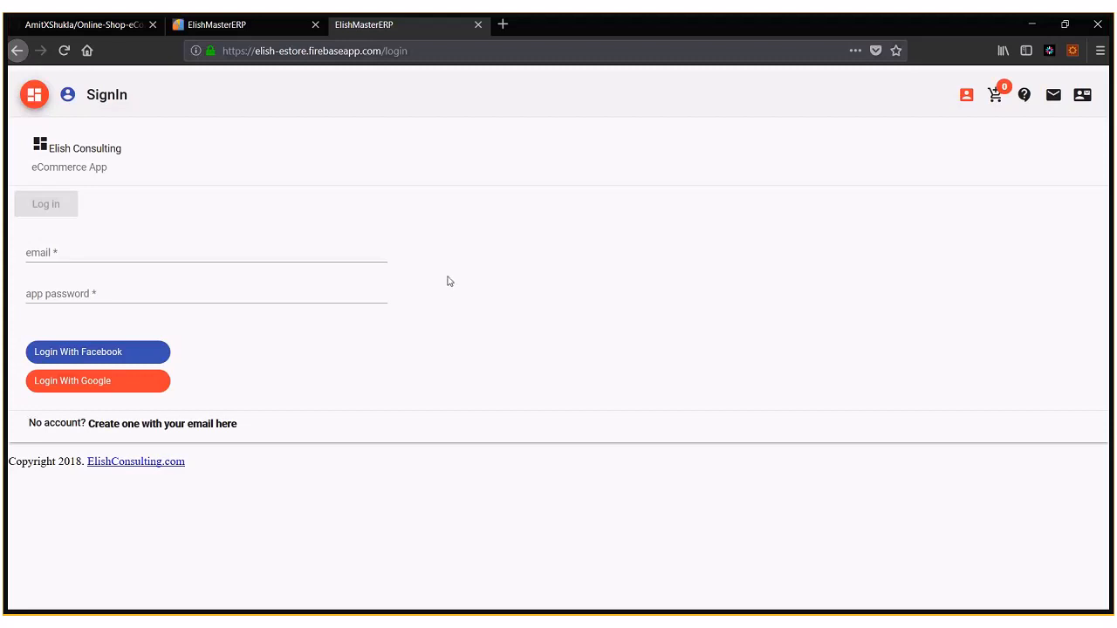
pyautogui.moveTo(257, 320)
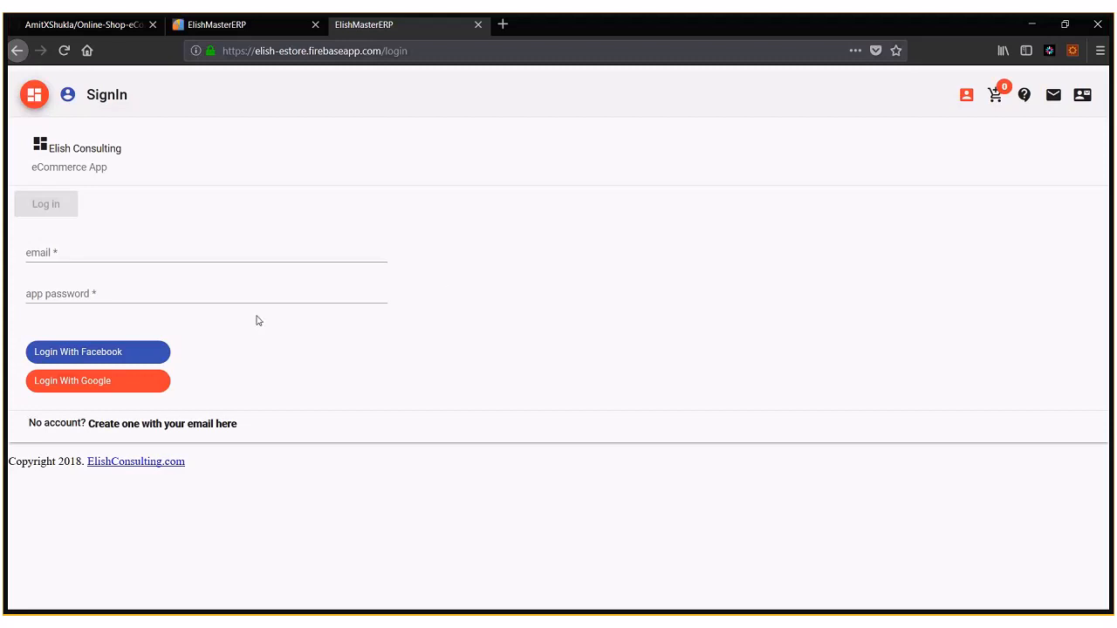
# Step: Scroll through the project's GitHub source repository page
pyautogui.click(479, 25)
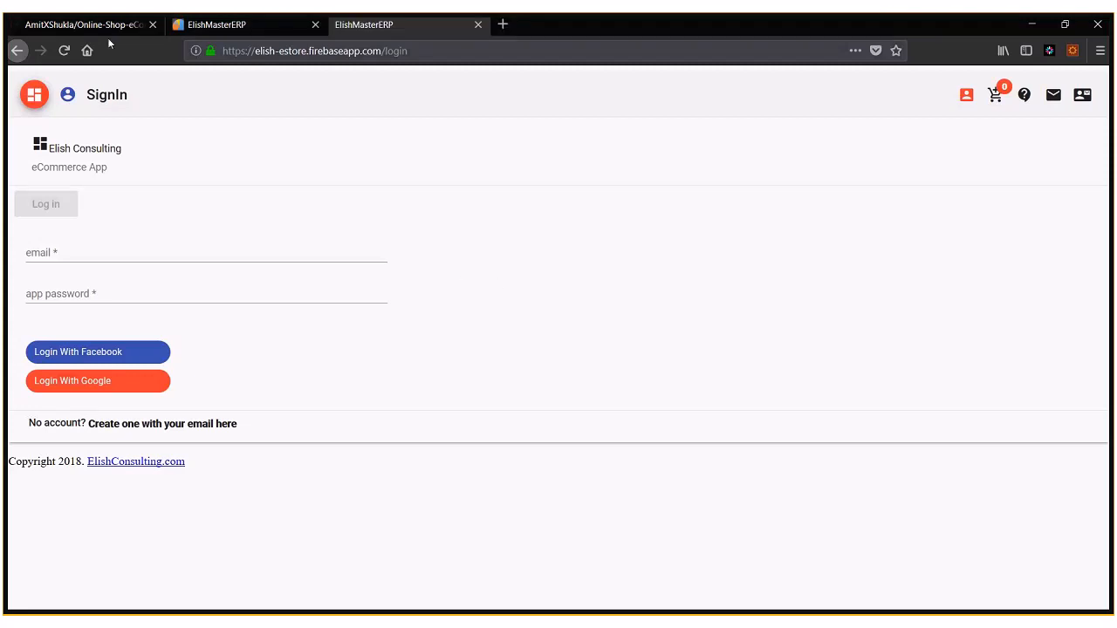
pyautogui.click(83, 19)
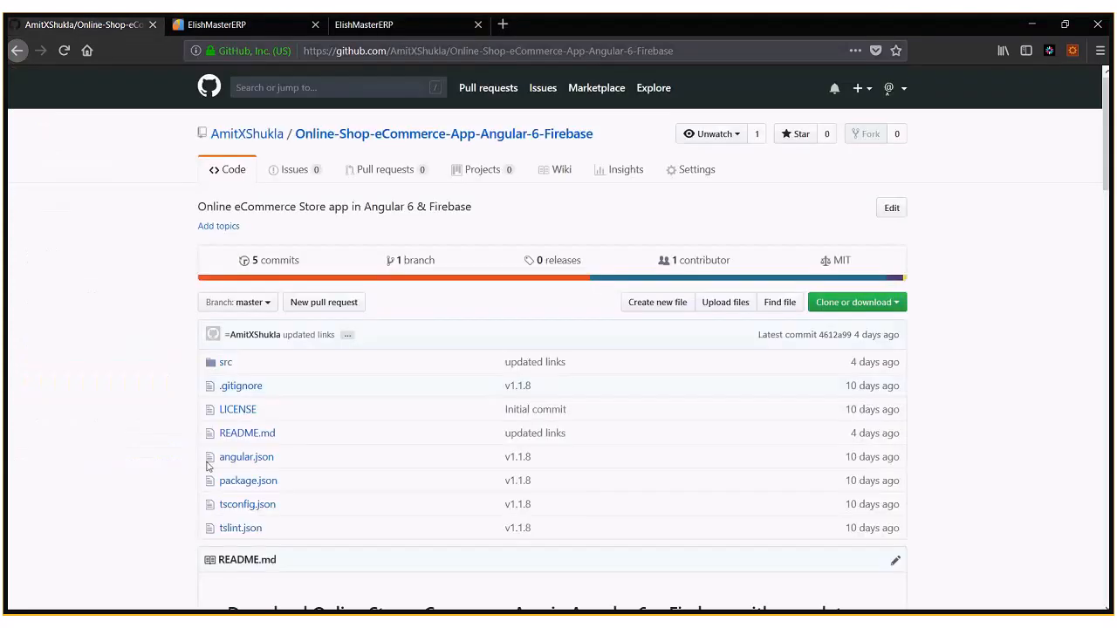
pyautogui.moveTo(433, 269)
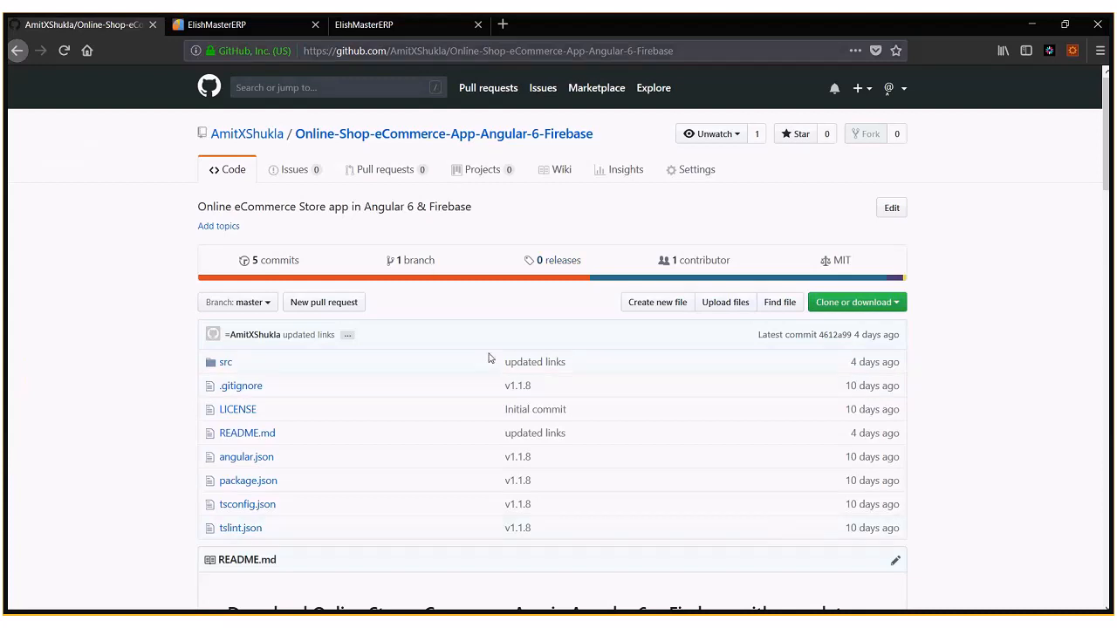
pyautogui.scroll(-3)
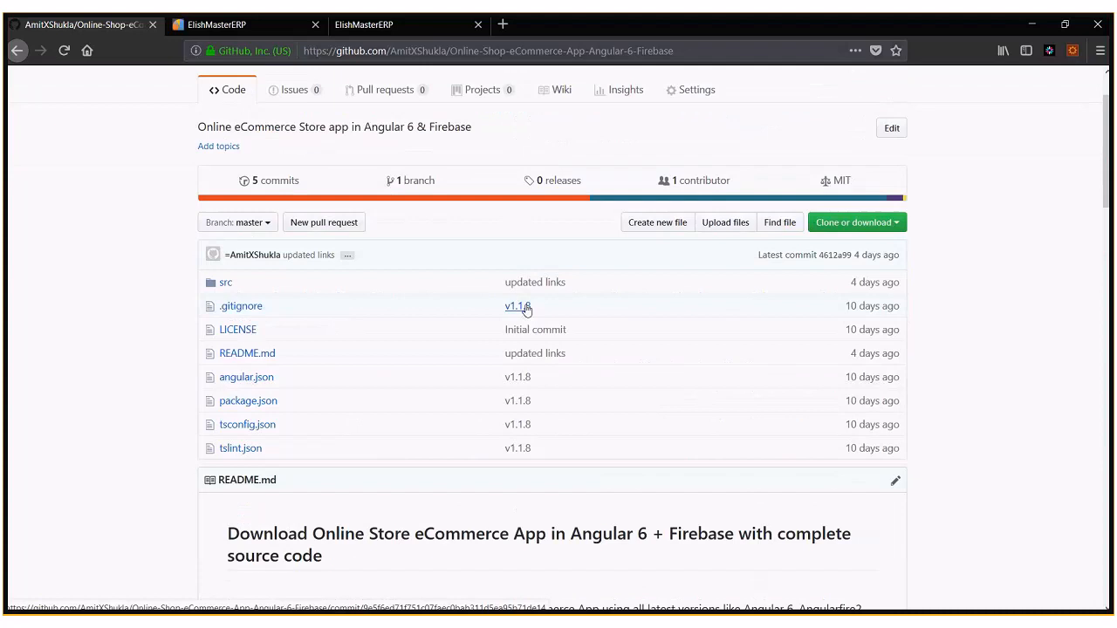
pyautogui.moveTo(864, 404)
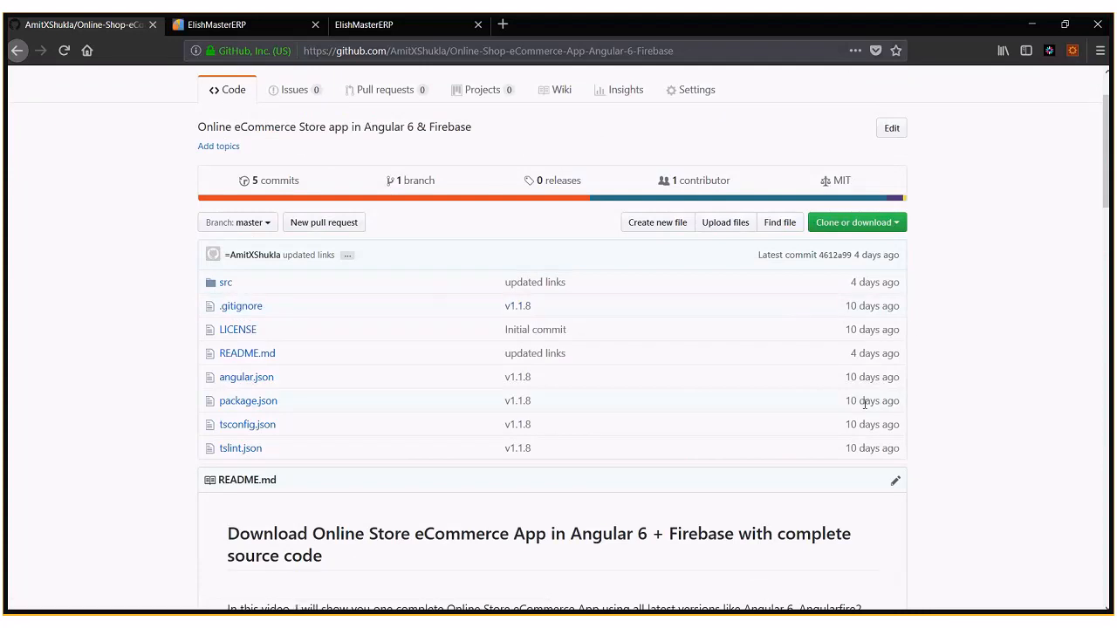
pyautogui.scroll(-3)
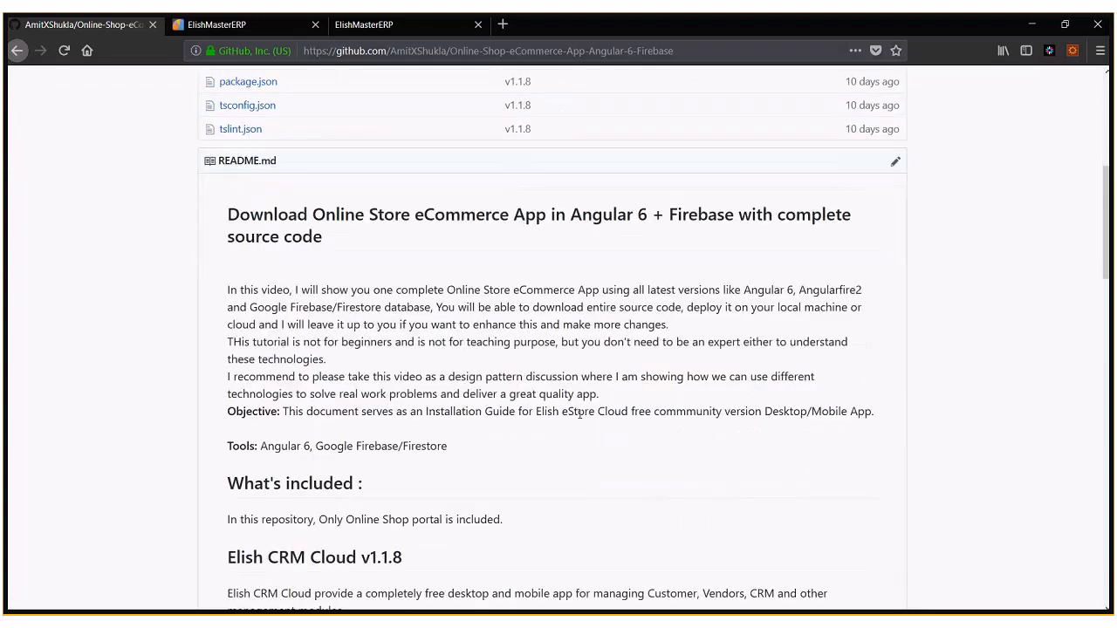
pyautogui.moveTo(791, 382)
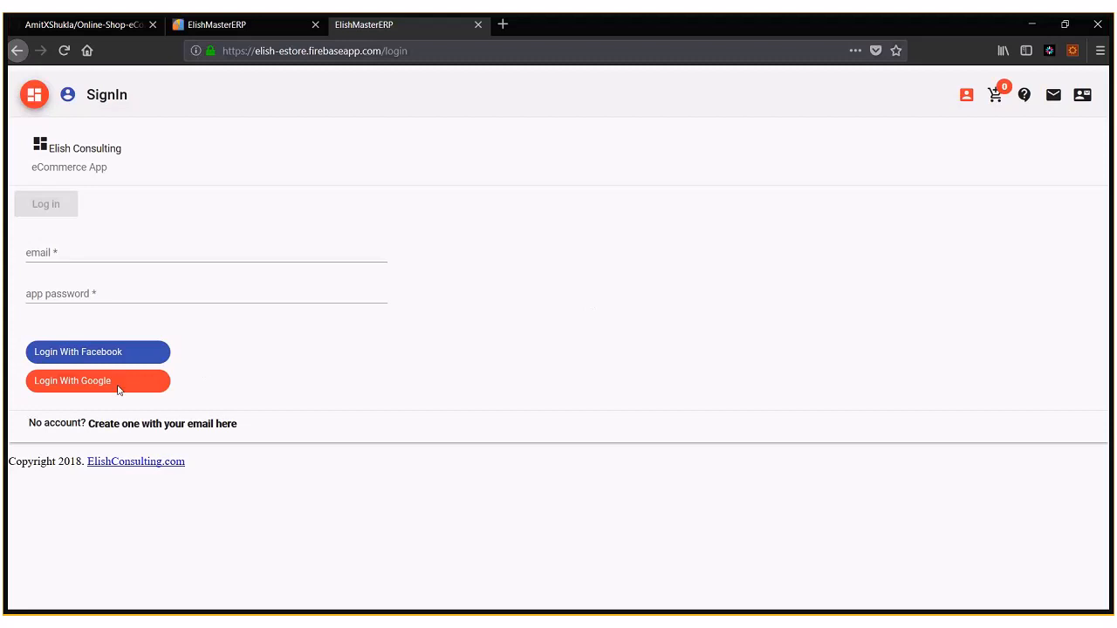
# Step: Go to the ElishMasterERP portal and launch the eCommerce App under eStore App
pyautogui.click(236, 23)
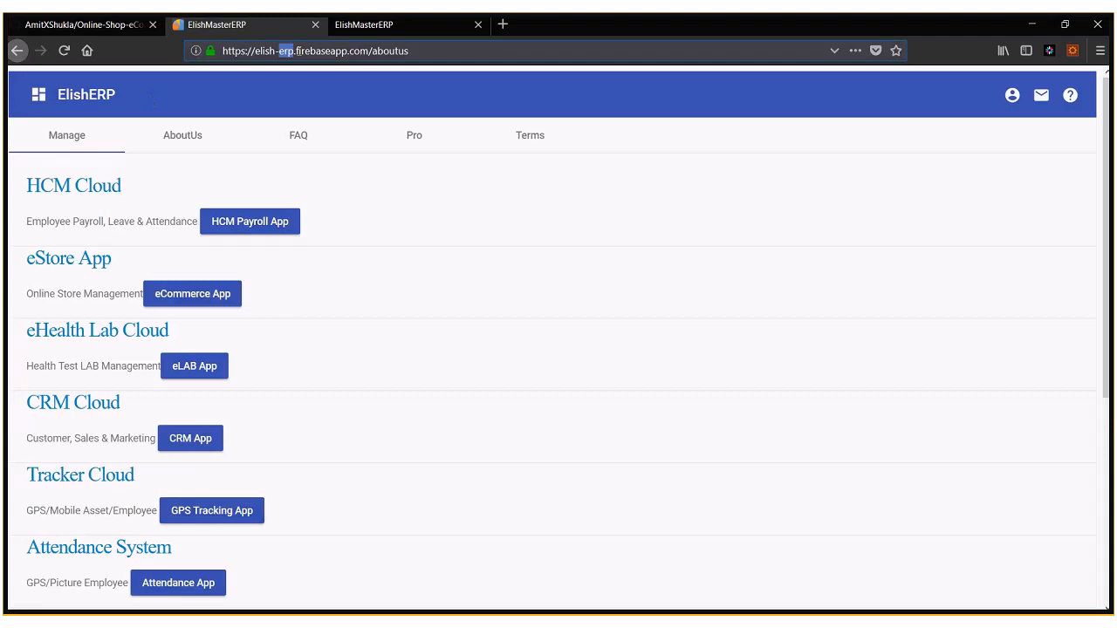
pyautogui.doubleClick(321, 50)
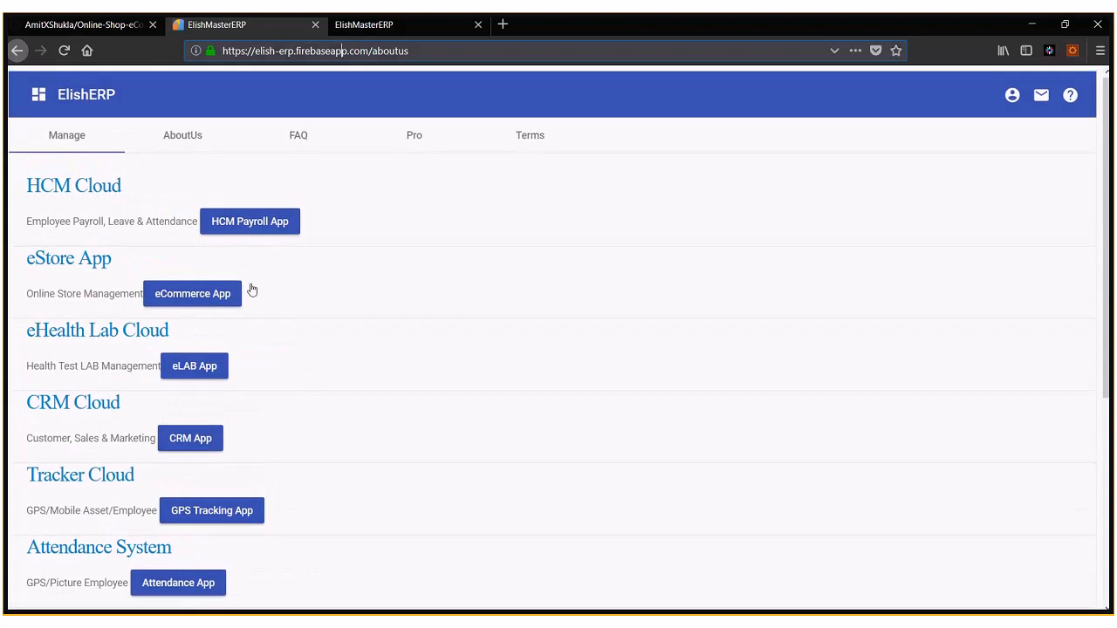
pyautogui.moveTo(209, 305)
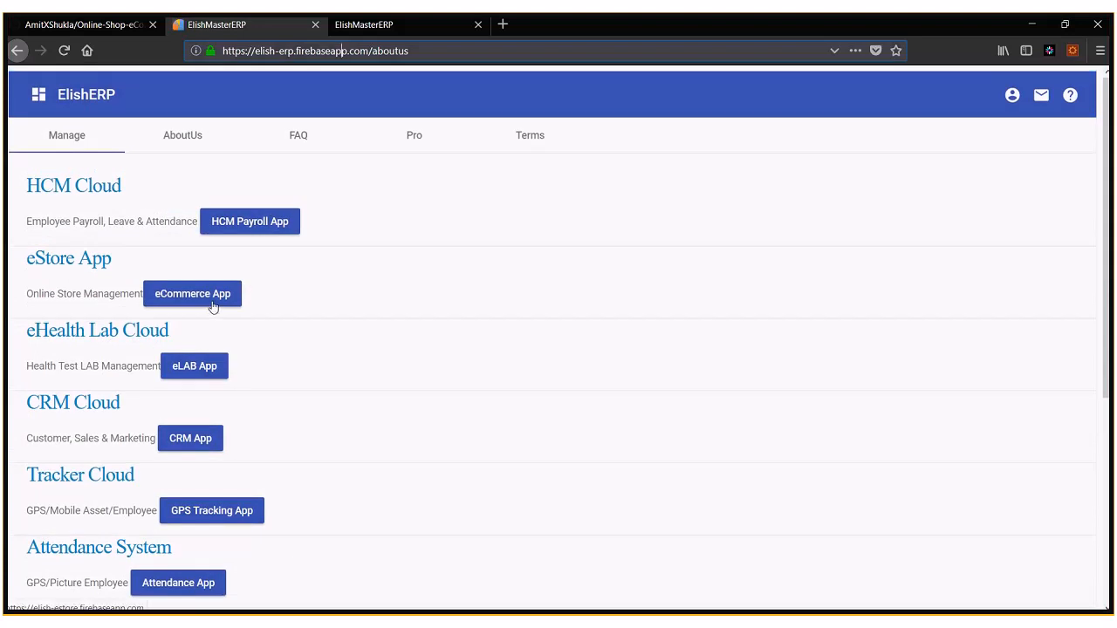
pyautogui.moveTo(215, 299)
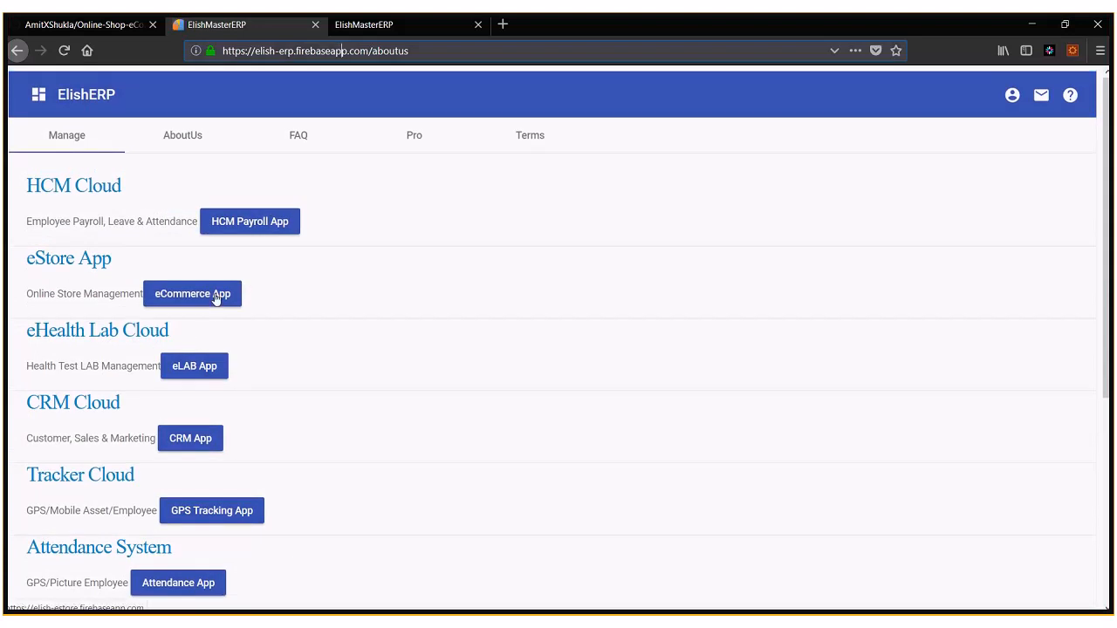
pyautogui.click(192, 293)
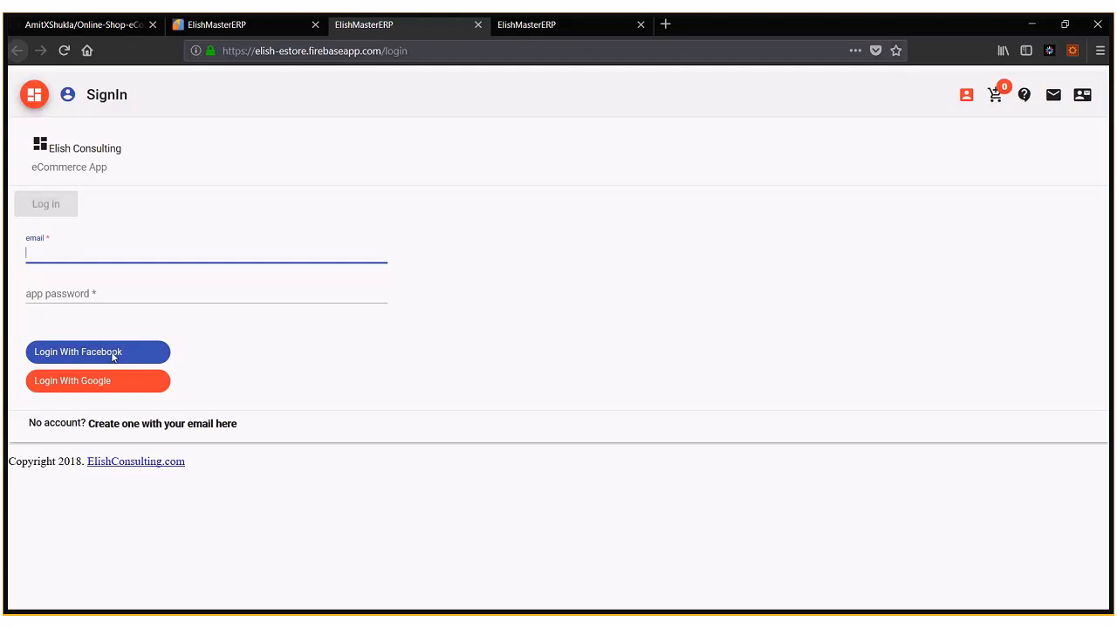
# Step: Sign in with an existing Google account, then continue to the Shop page
pyautogui.click(97, 381)
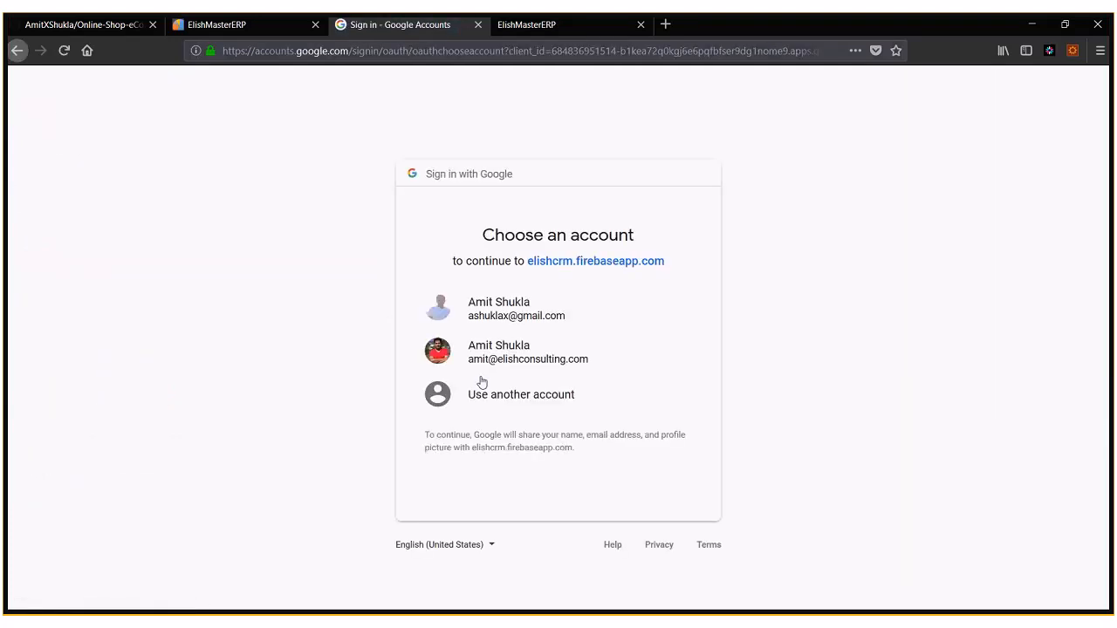
pyautogui.click(510, 352)
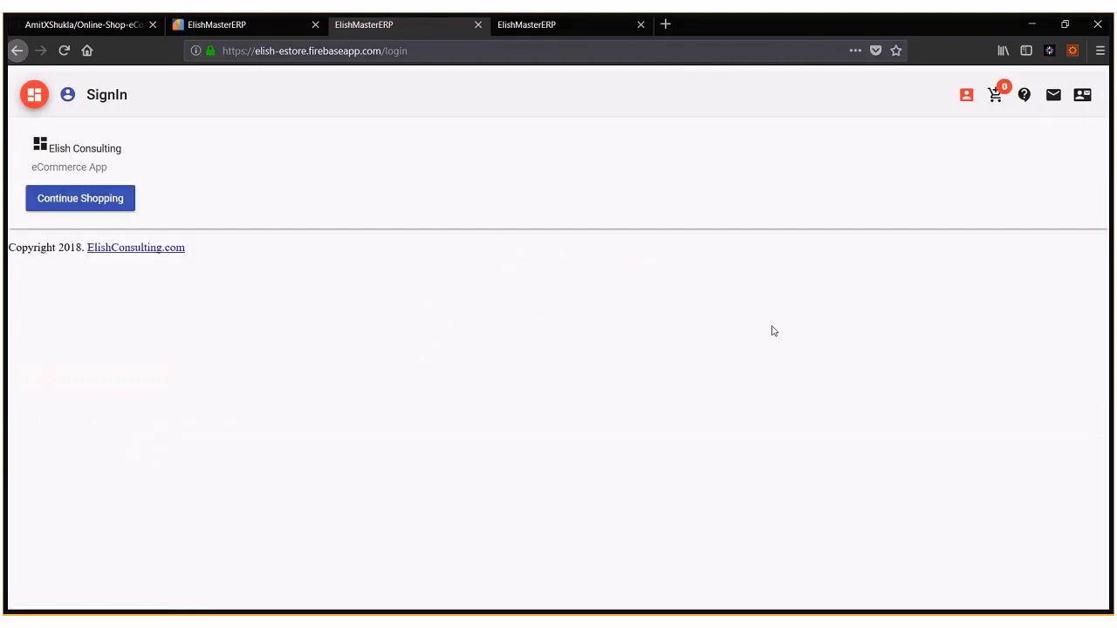
pyautogui.moveTo(74, 212)
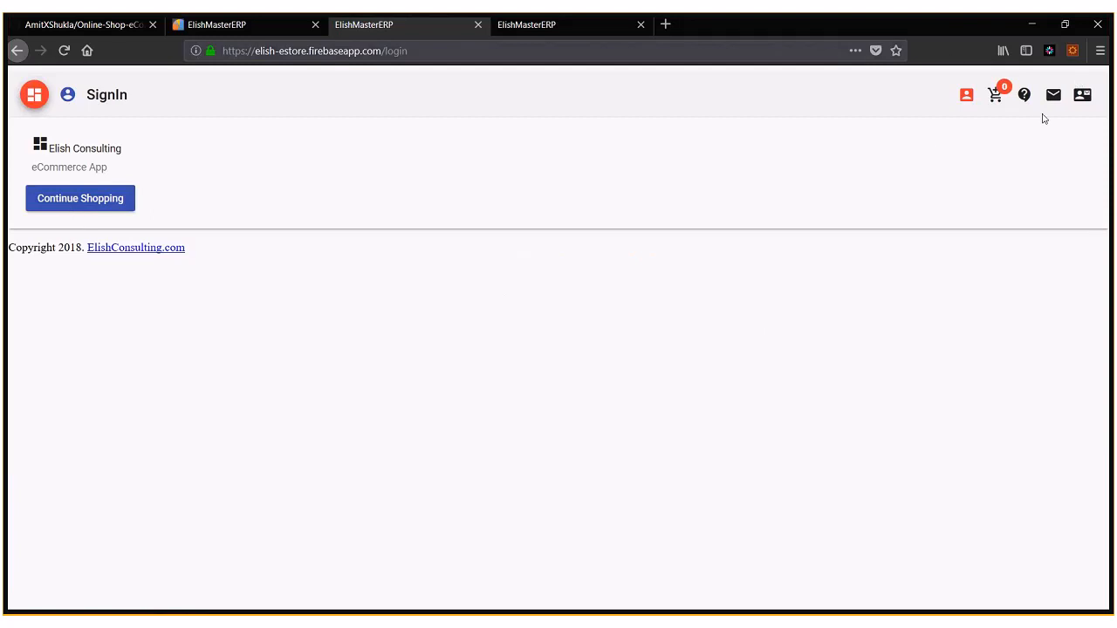
pyautogui.moveTo(959, 96)
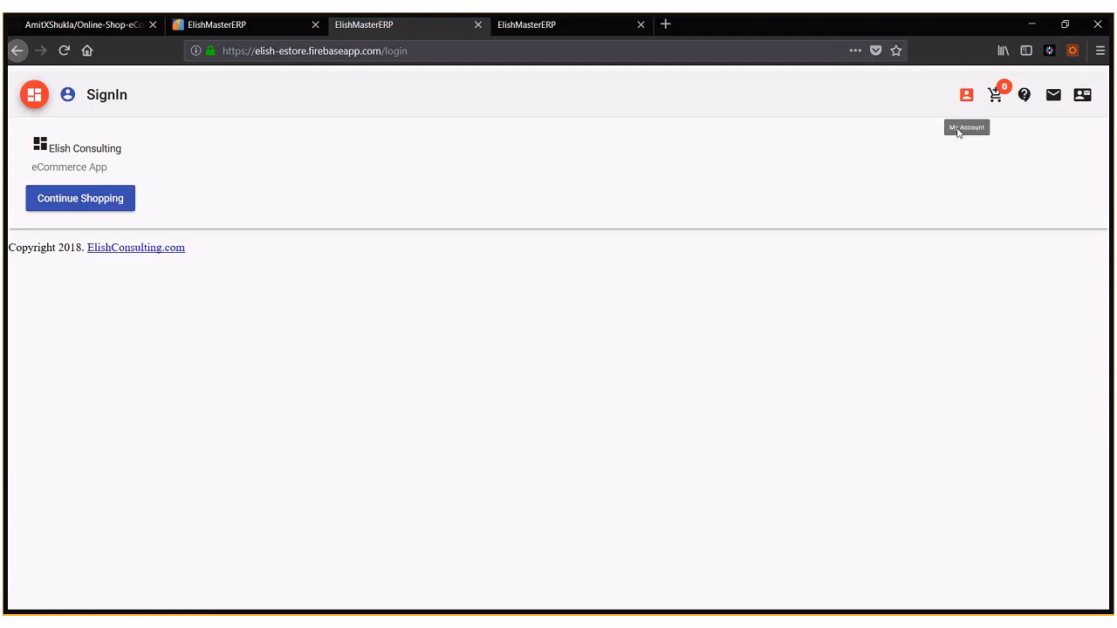
pyautogui.moveTo(147, 182)
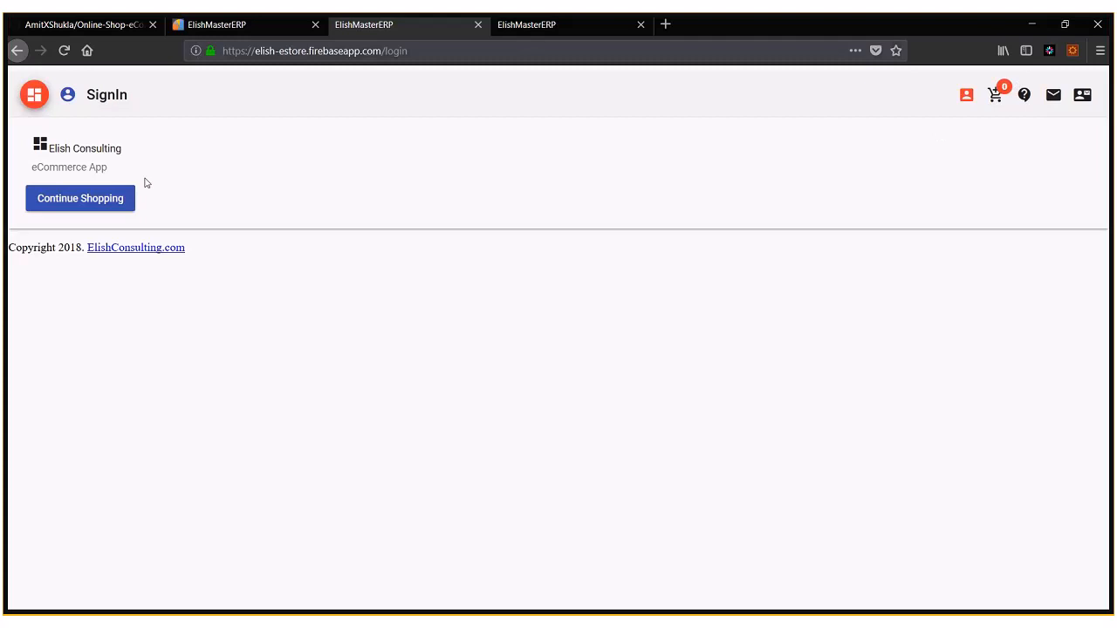
pyautogui.click(80, 198)
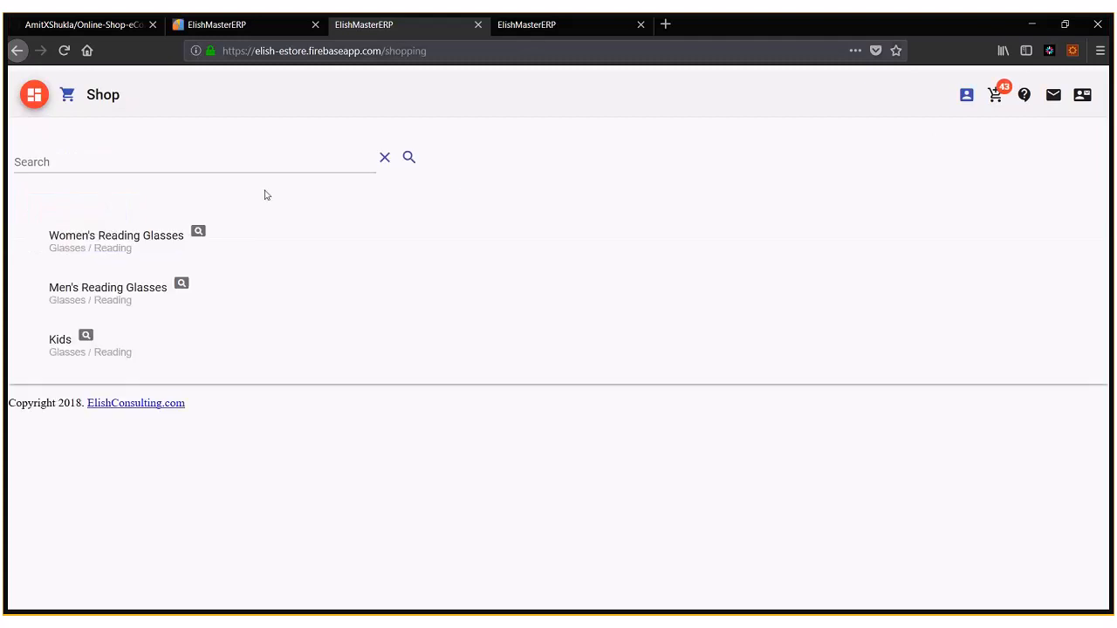
pyautogui.moveTo(959, 96)
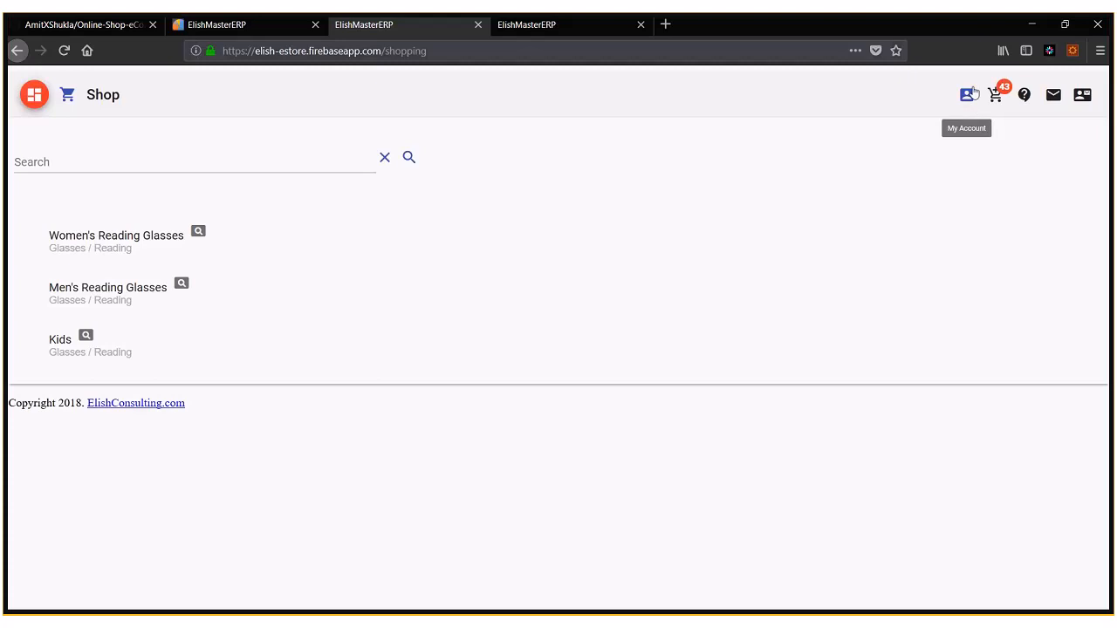
pyautogui.moveTo(955, 84)
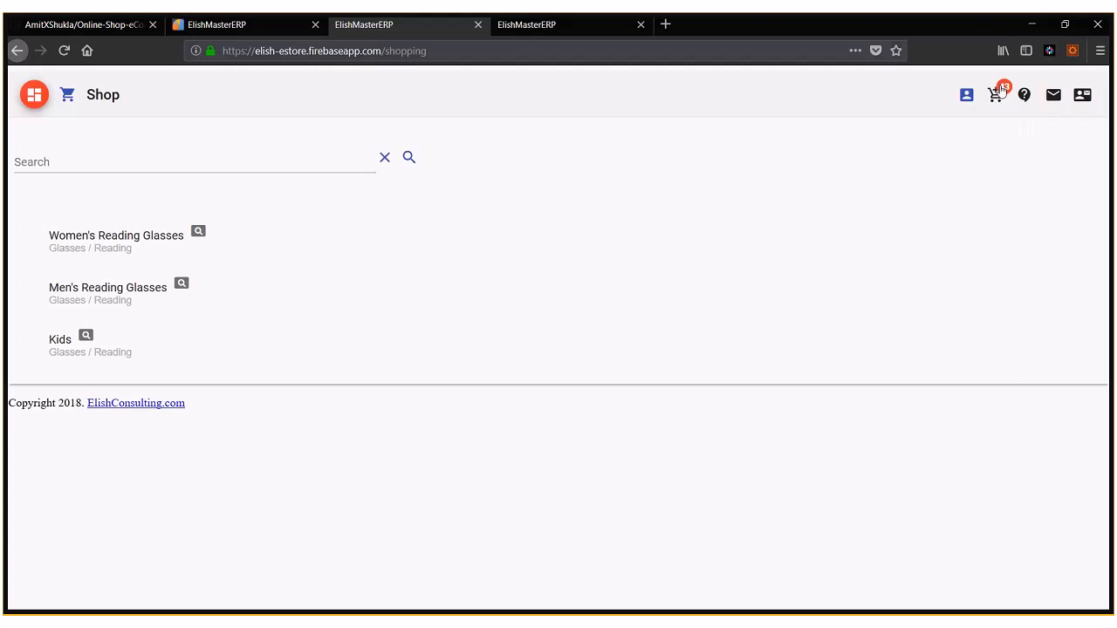
pyautogui.moveTo(995, 96)
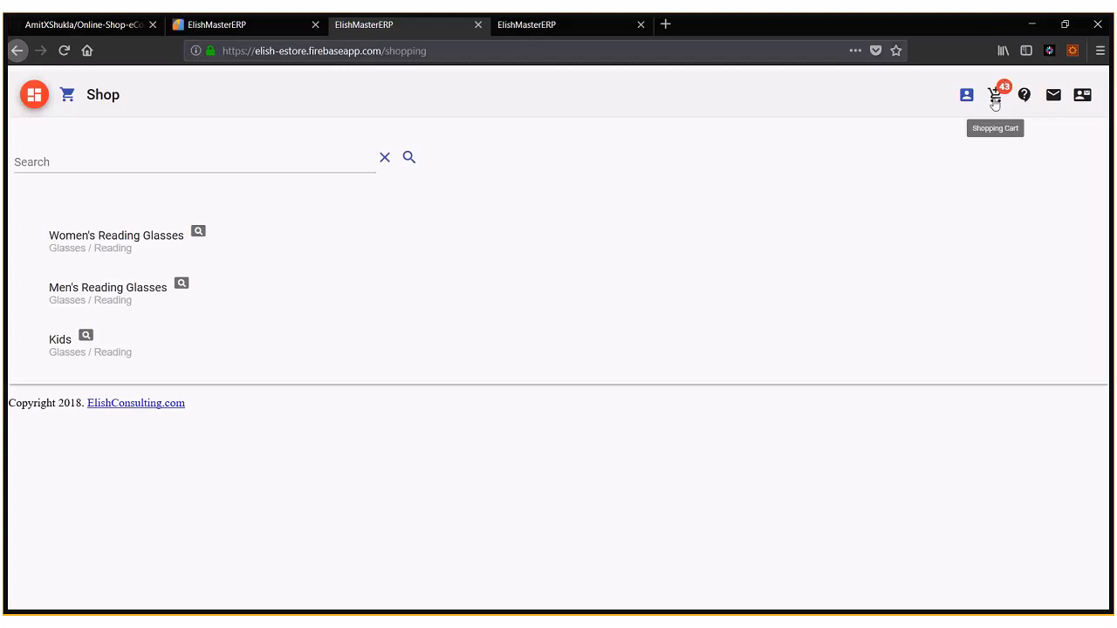
pyautogui.moveTo(977, 116)
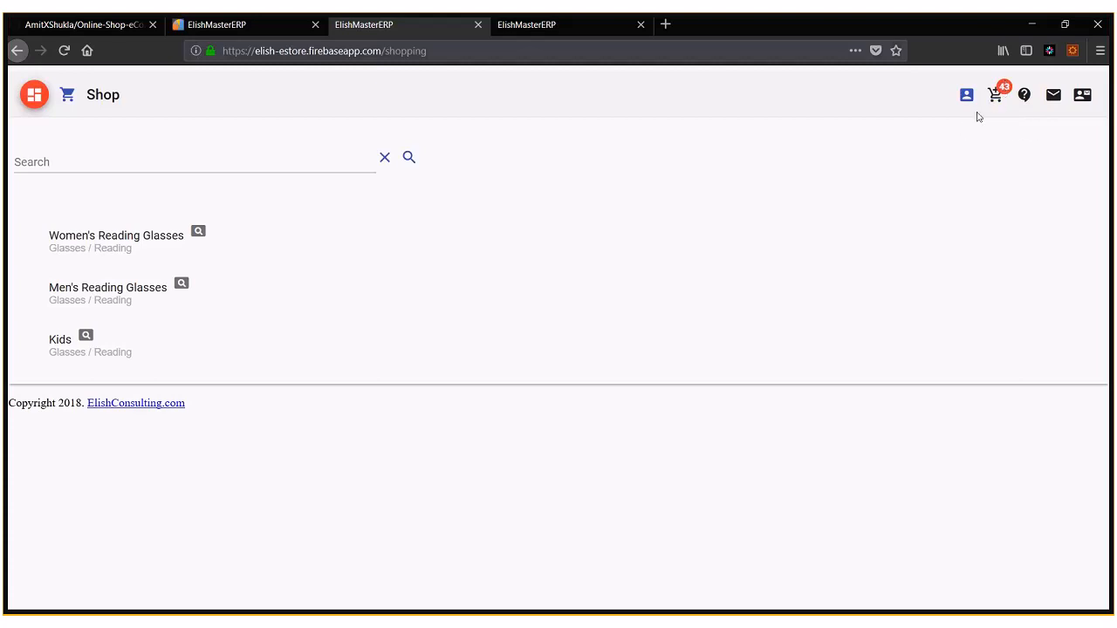
pyautogui.moveTo(973, 121)
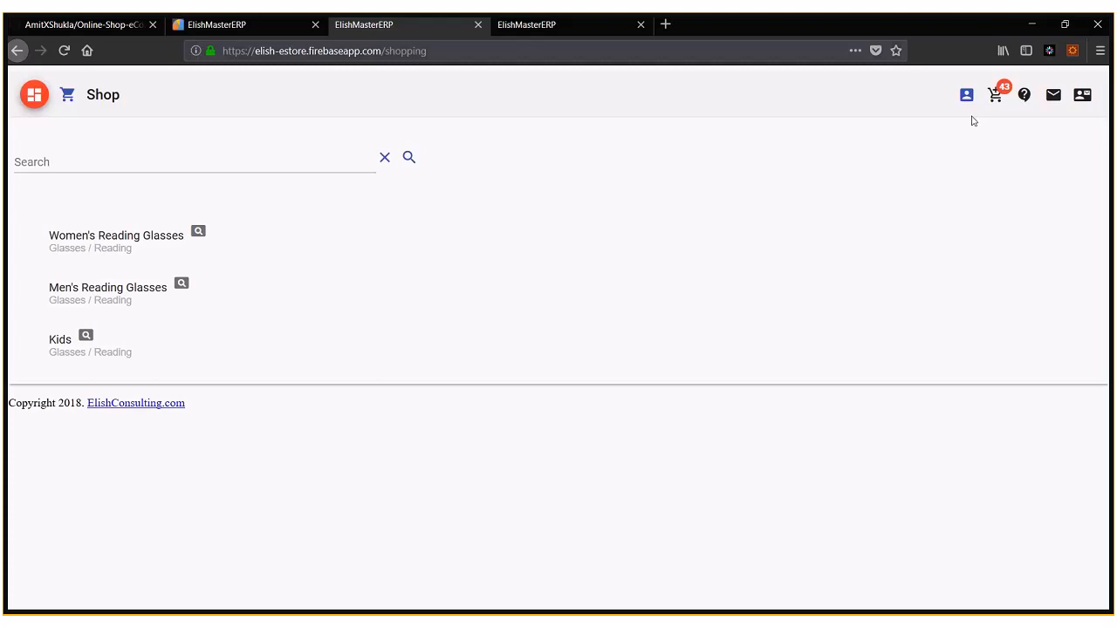
pyautogui.moveTo(294, 267)
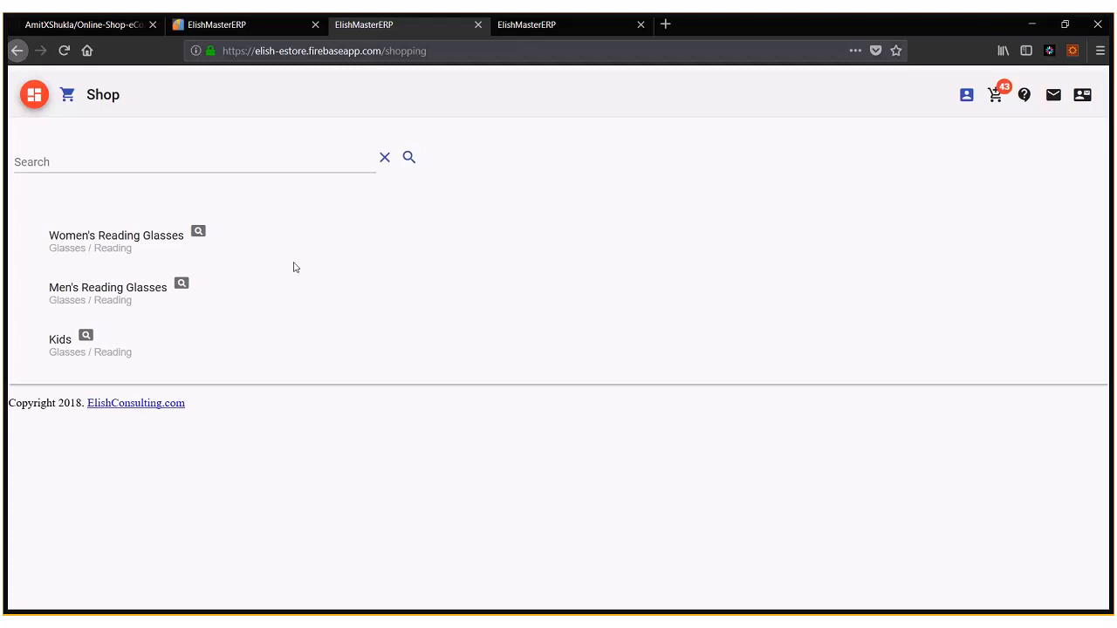
pyautogui.moveTo(99, 240)
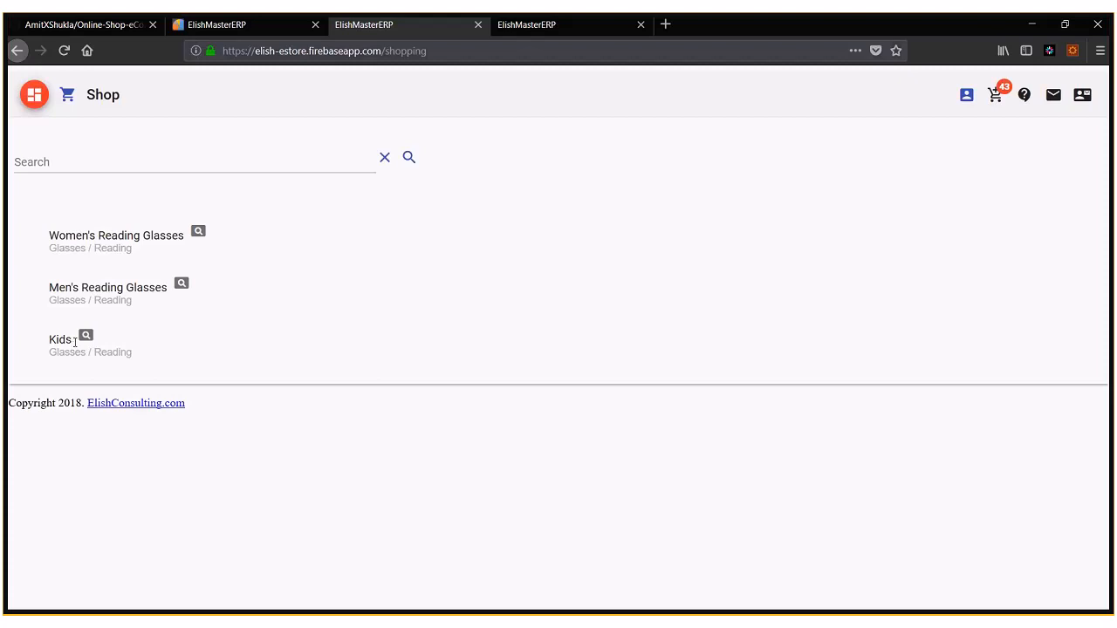
# Step: Add two Kids orange medium reading glasses to the cart, bringing the count to 45
pyautogui.click(60, 340)
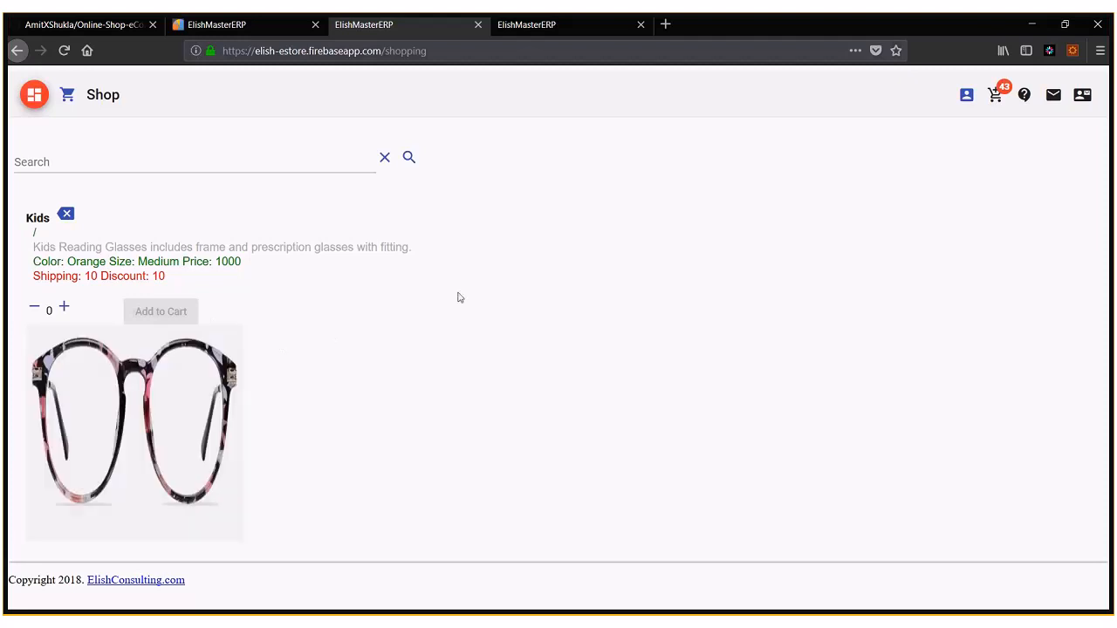
pyautogui.moveTo(471, 344)
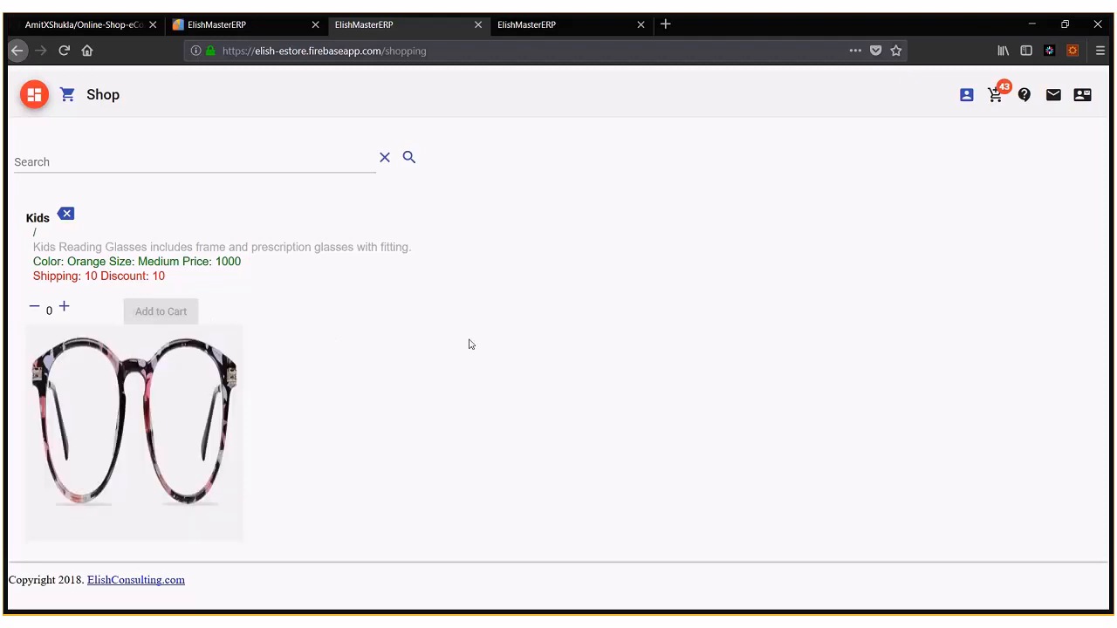
pyautogui.moveTo(403, 361)
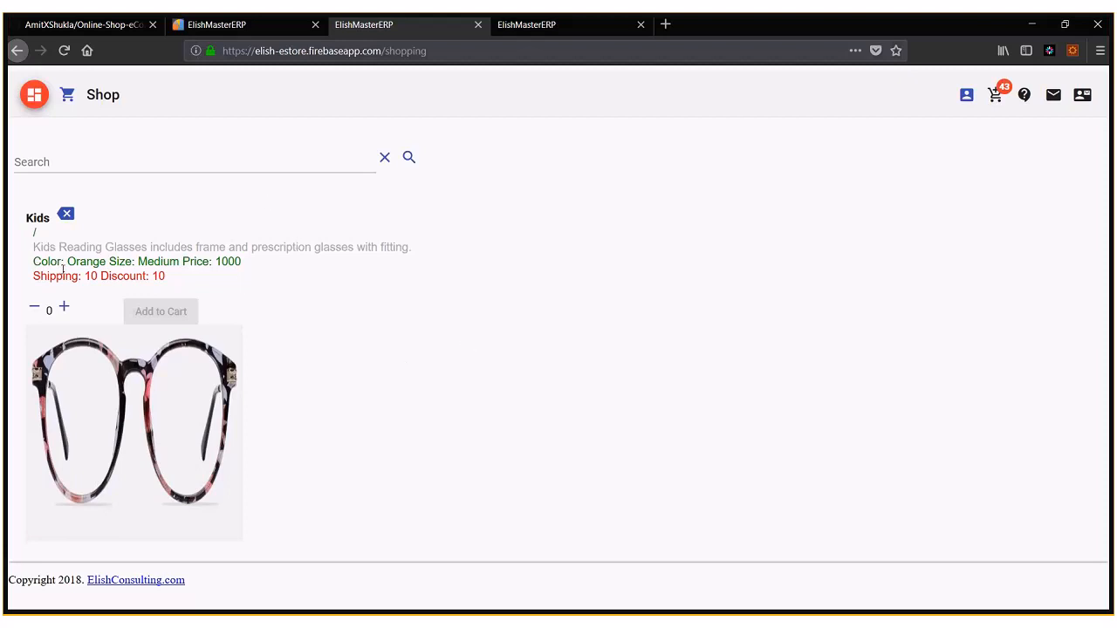
pyautogui.moveTo(66, 215)
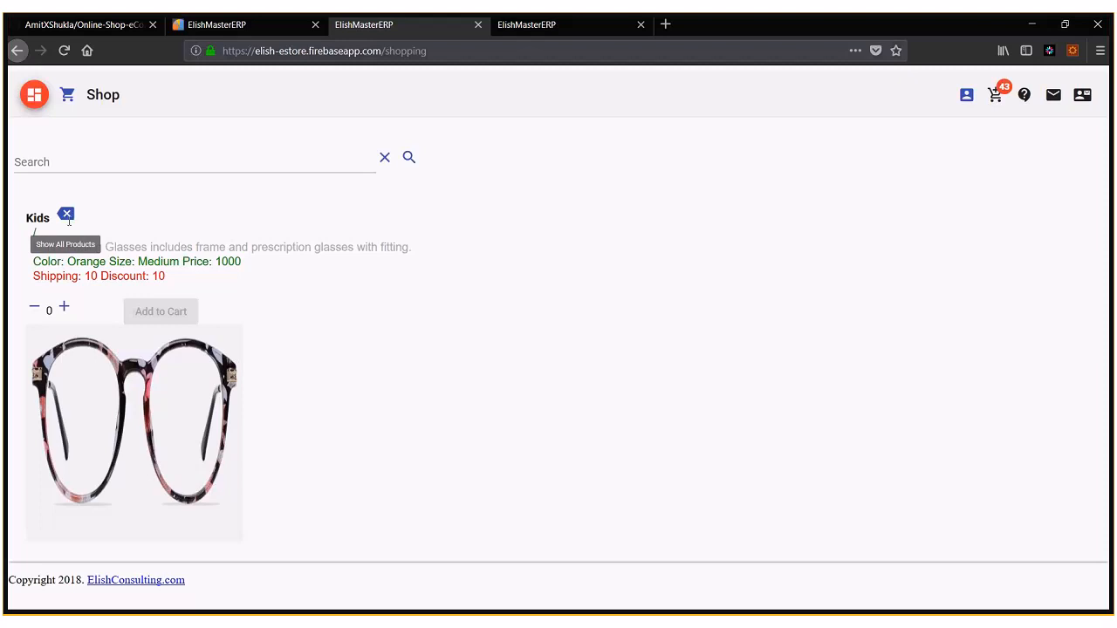
pyautogui.click(67, 215)
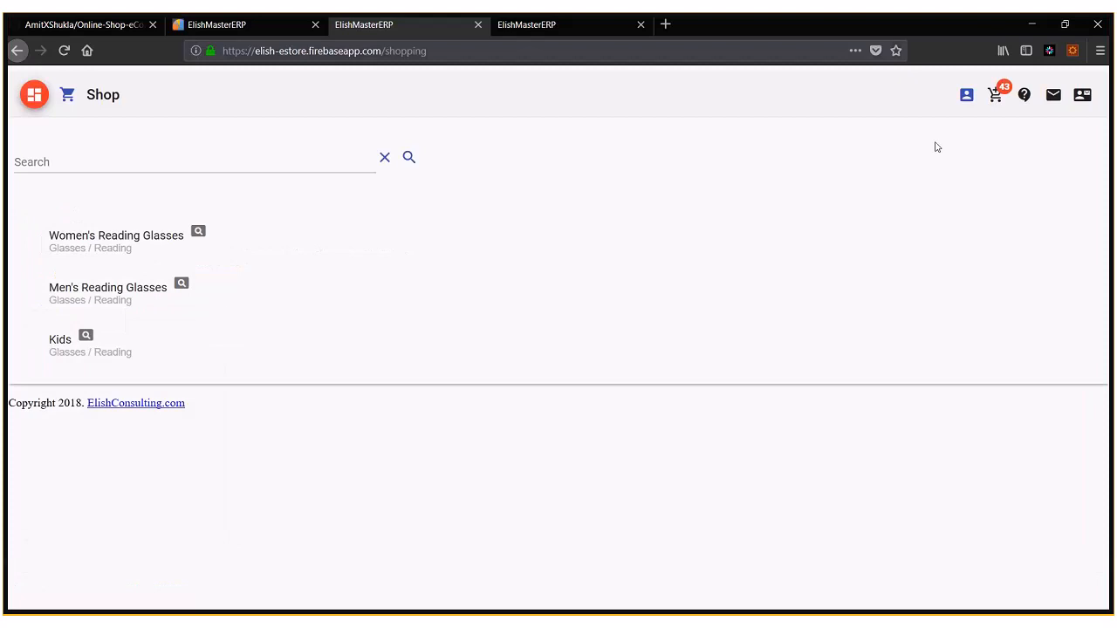
pyautogui.moveTo(1085, 96)
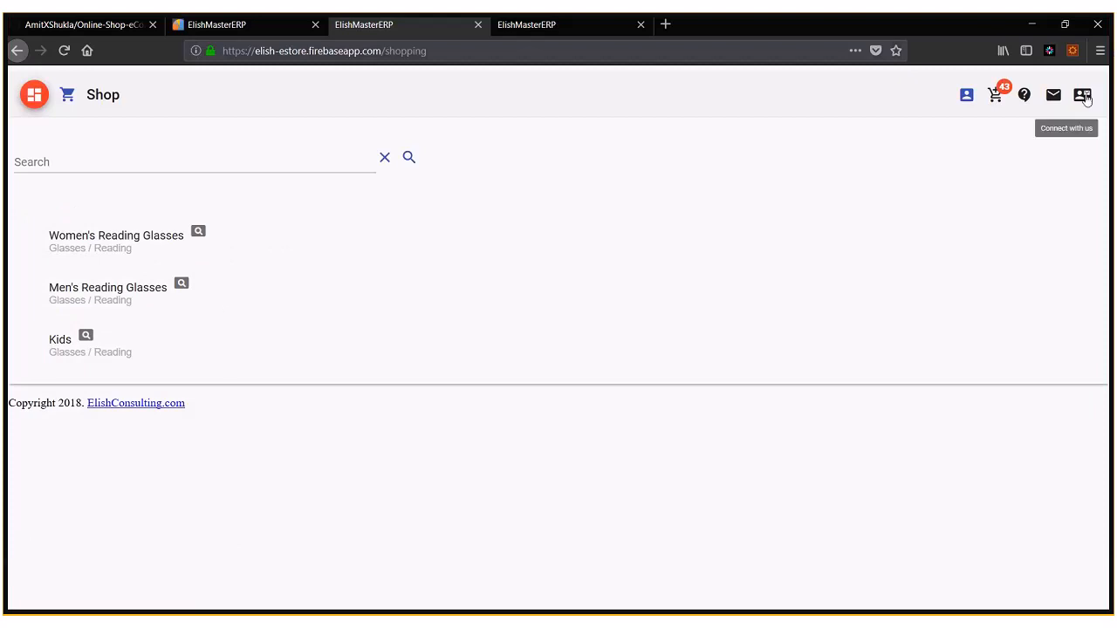
pyautogui.moveTo(1015, 99)
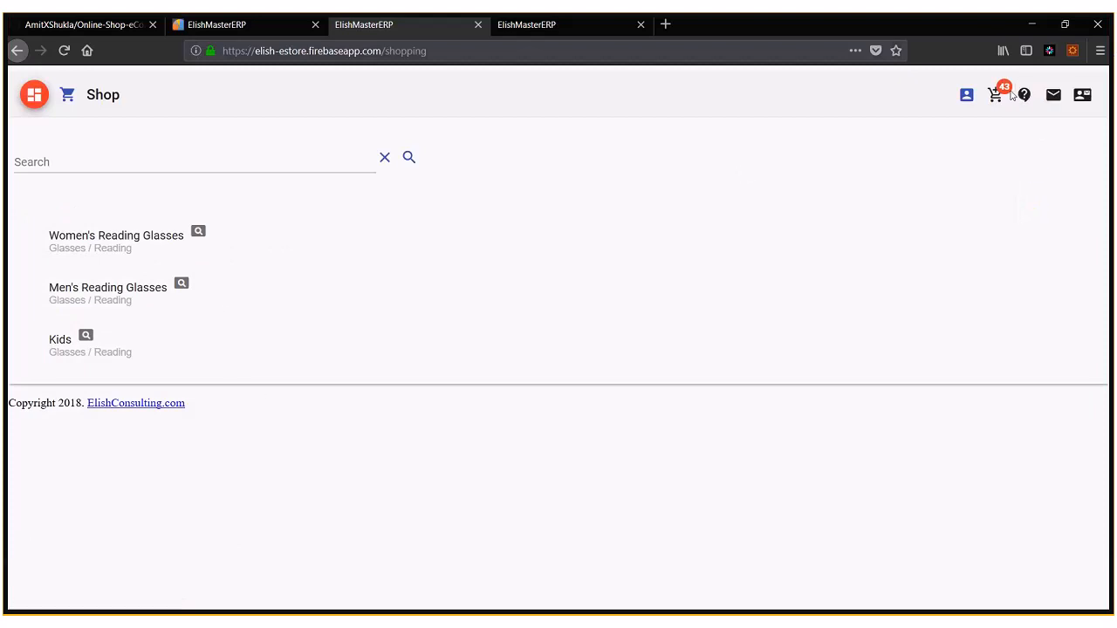
pyautogui.moveTo(221, 359)
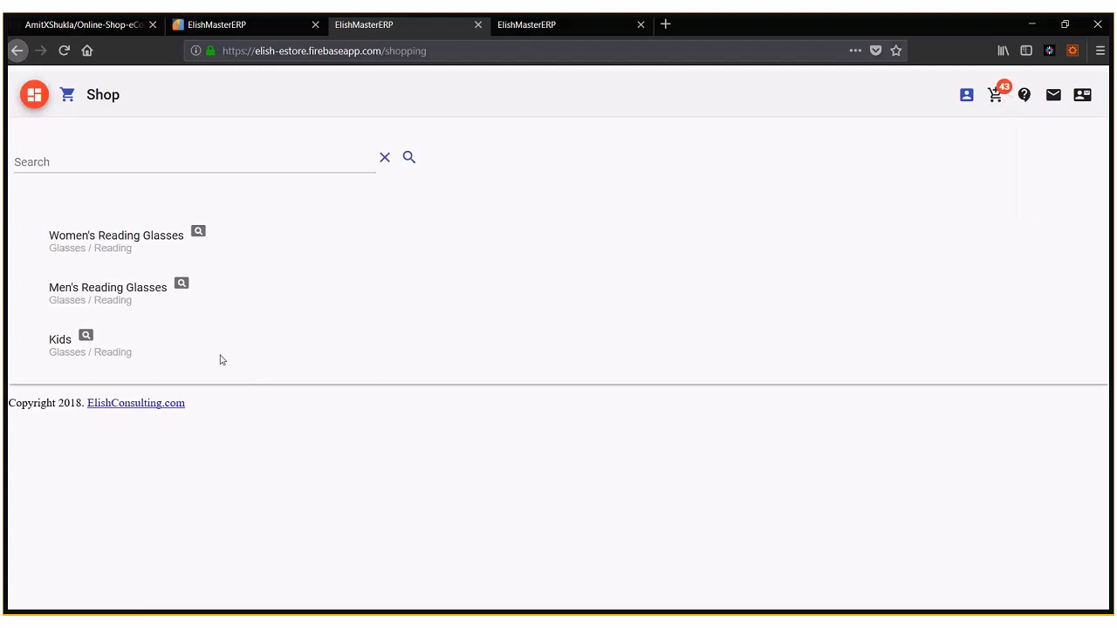
pyautogui.click(86, 336)
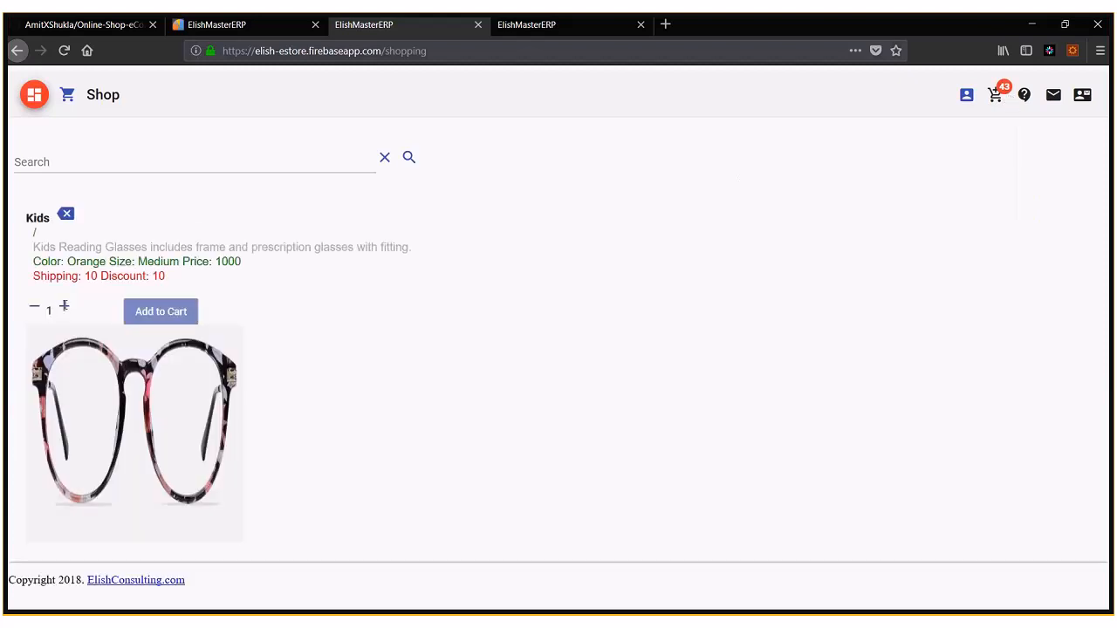
pyautogui.click(65, 309)
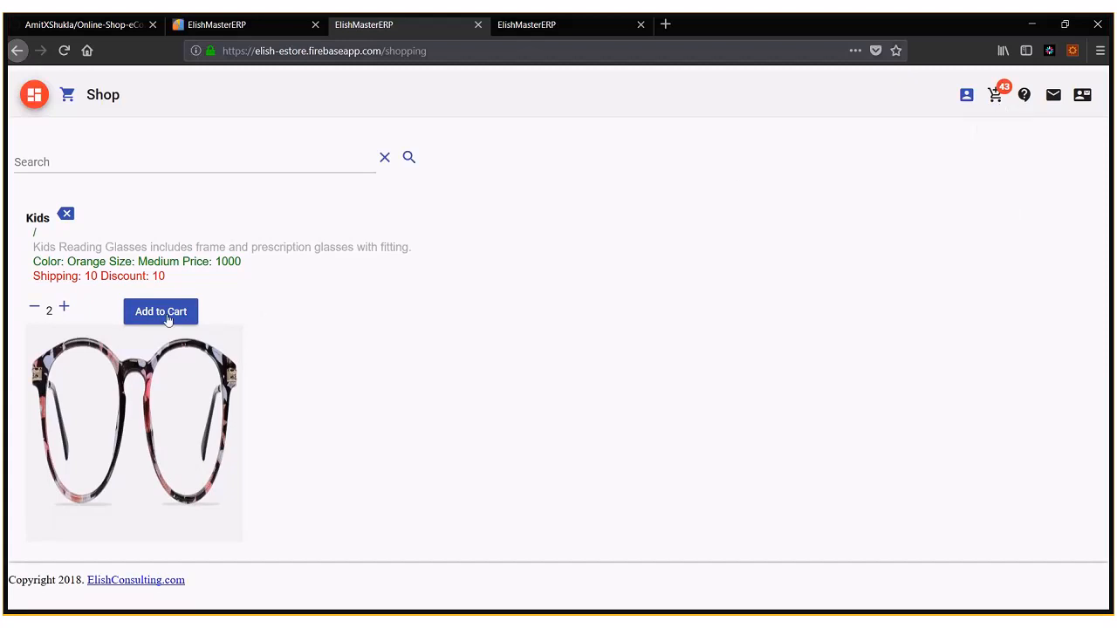
pyautogui.click(161, 312)
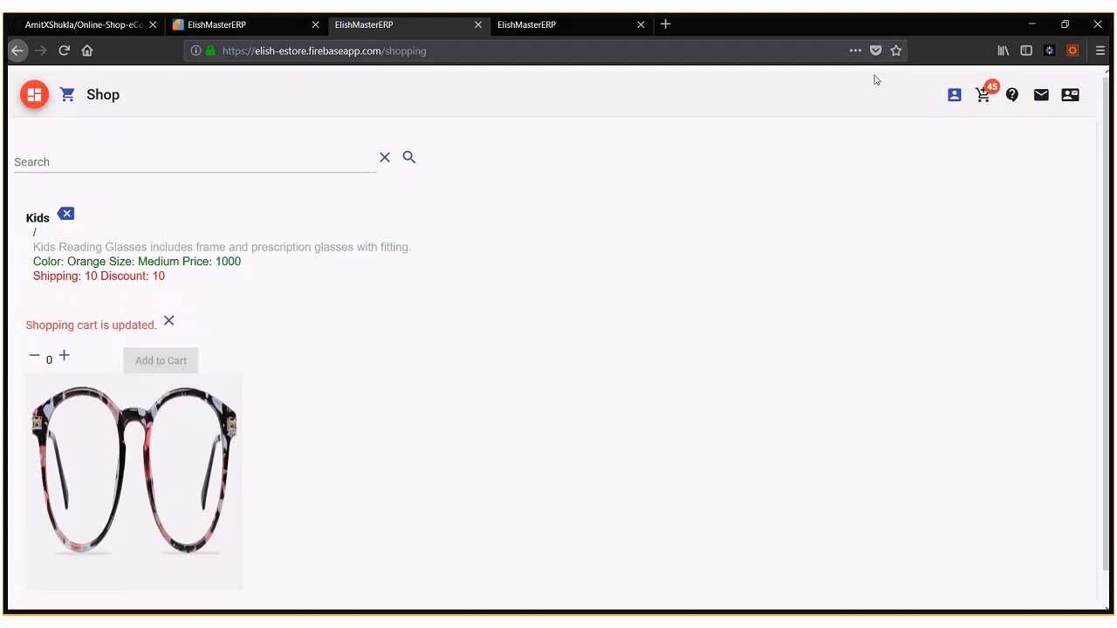
pyautogui.moveTo(970, 120)
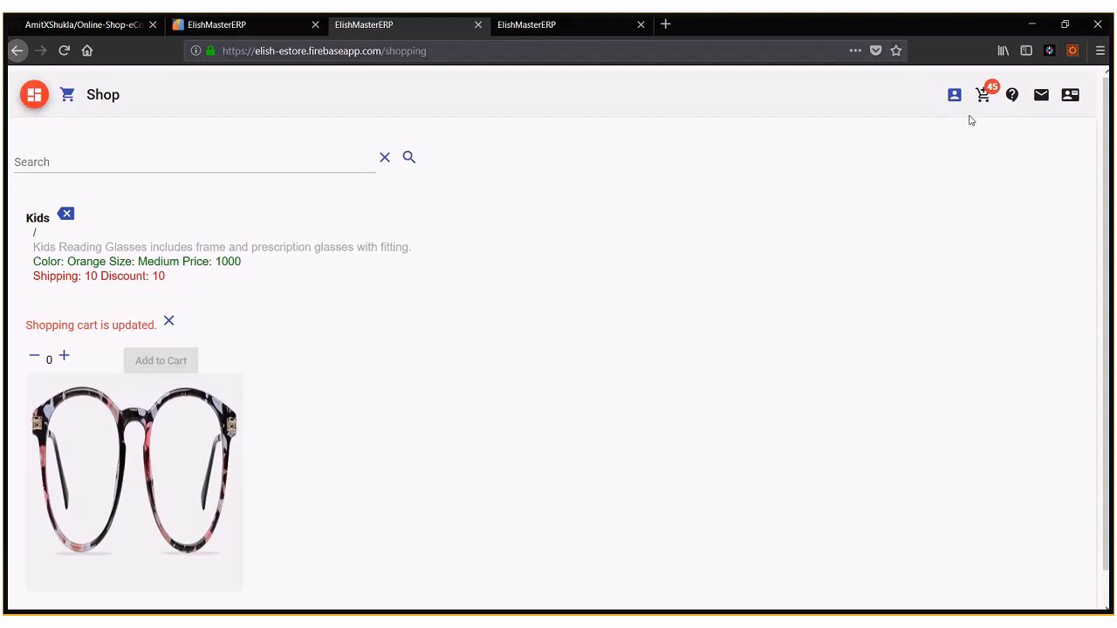
pyautogui.moveTo(983, 100)
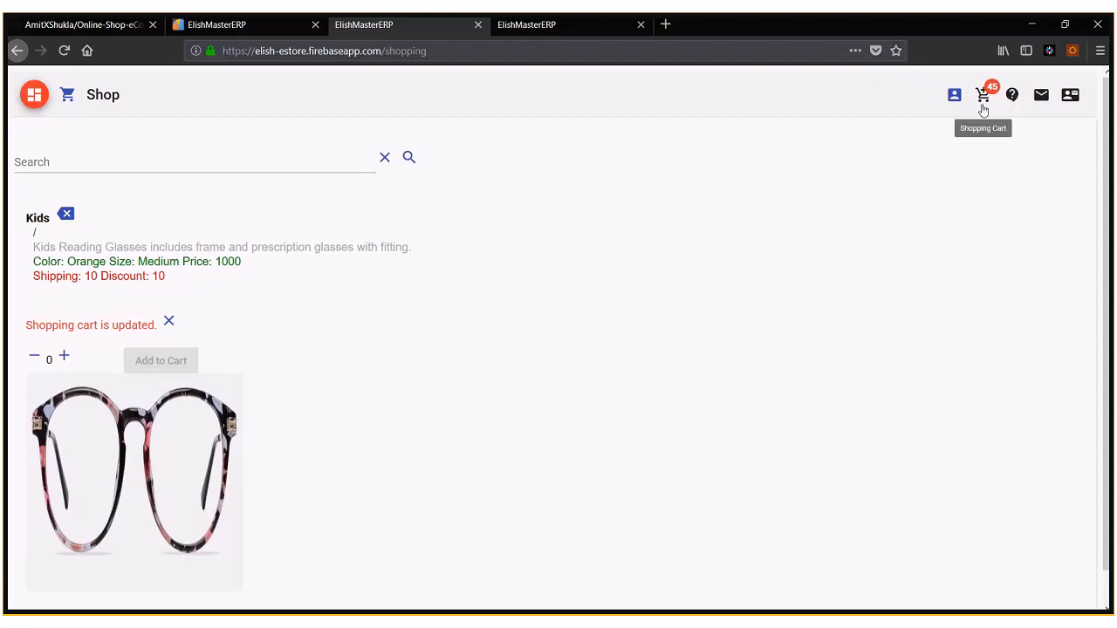
pyautogui.moveTo(1070, 95)
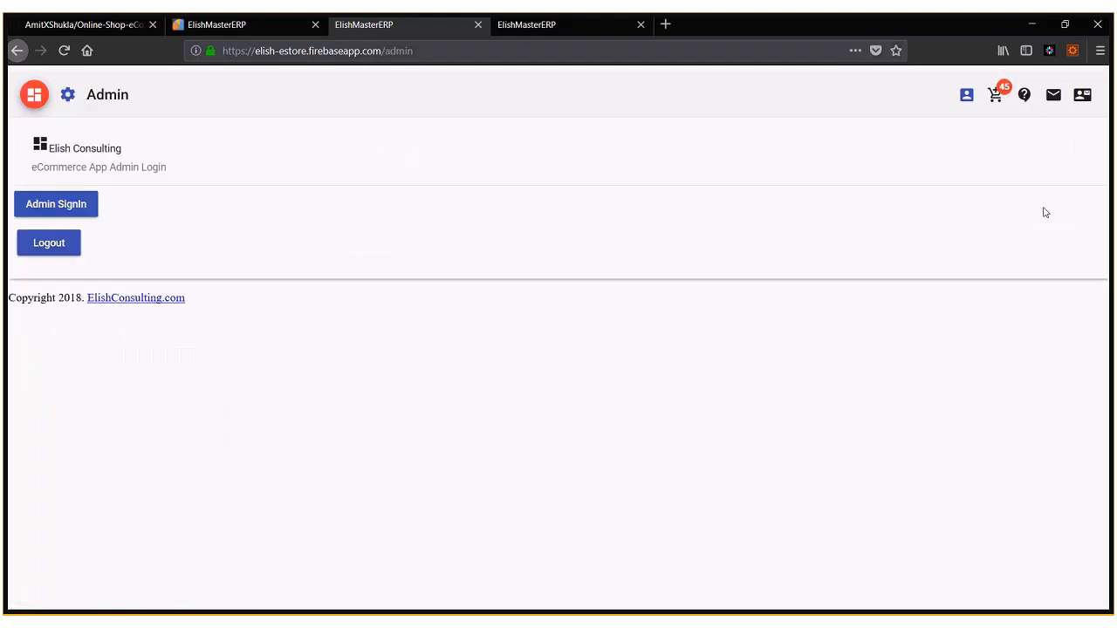
# Step: Sign in as store admin and open the Manage Center
pyautogui.click(56, 204)
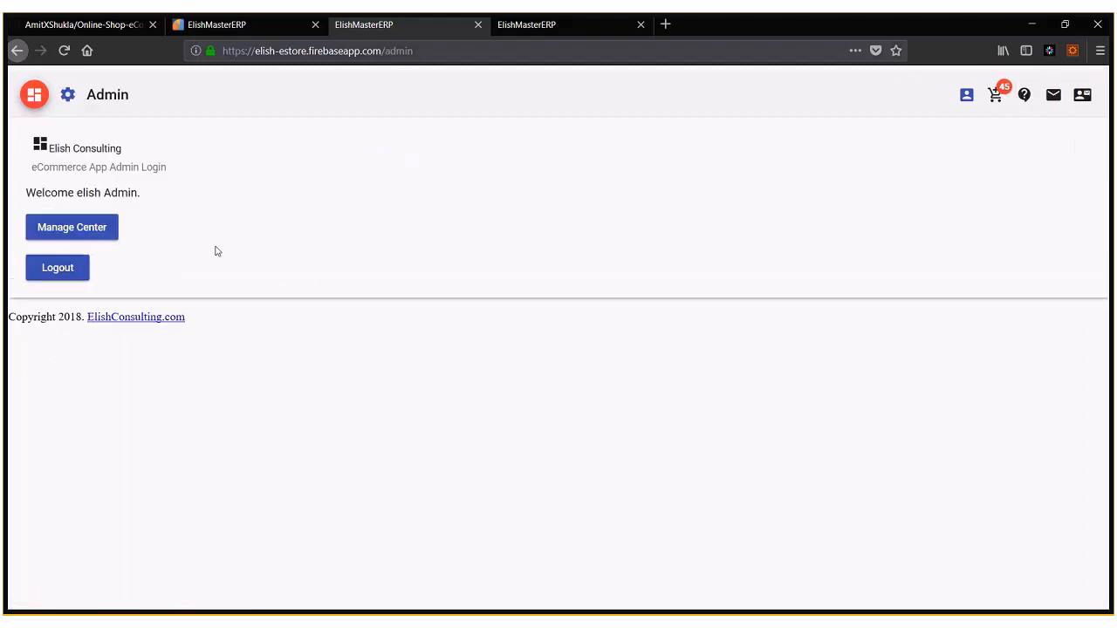
pyautogui.click(71, 227)
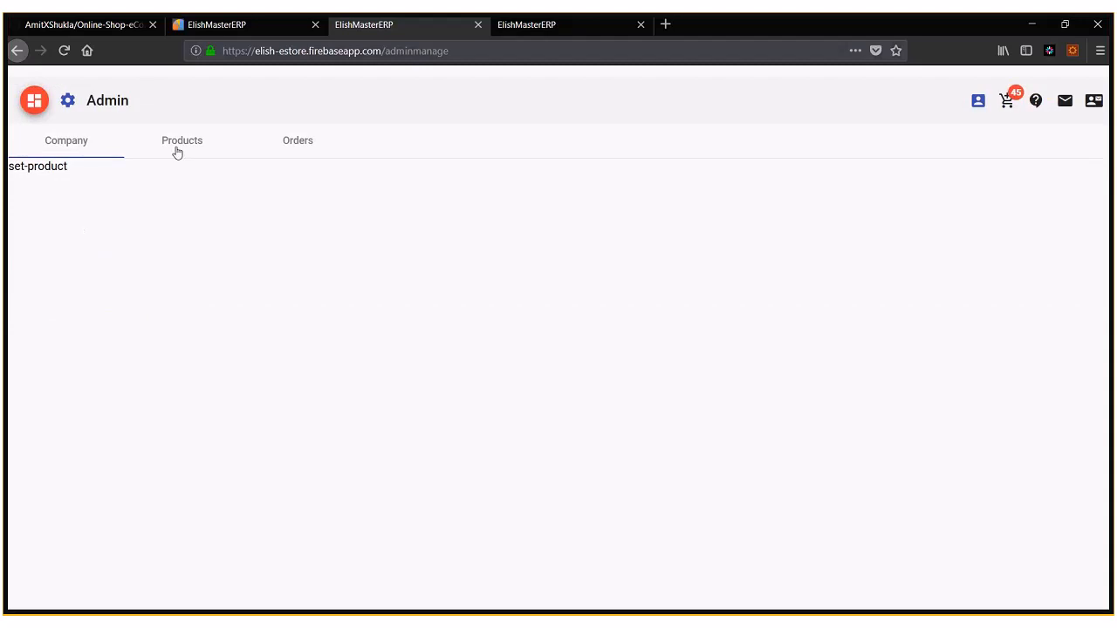
# Step: Search admin products, preview the Kids item's edit form, then view and close its picture
pyautogui.click(182, 141)
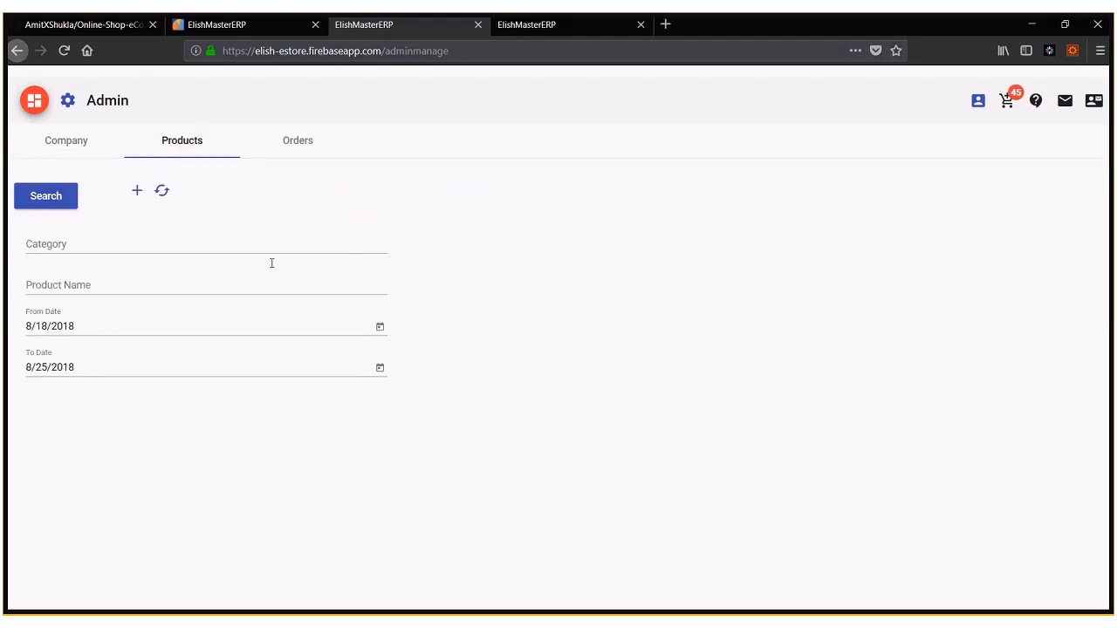
pyautogui.moveTo(161, 190)
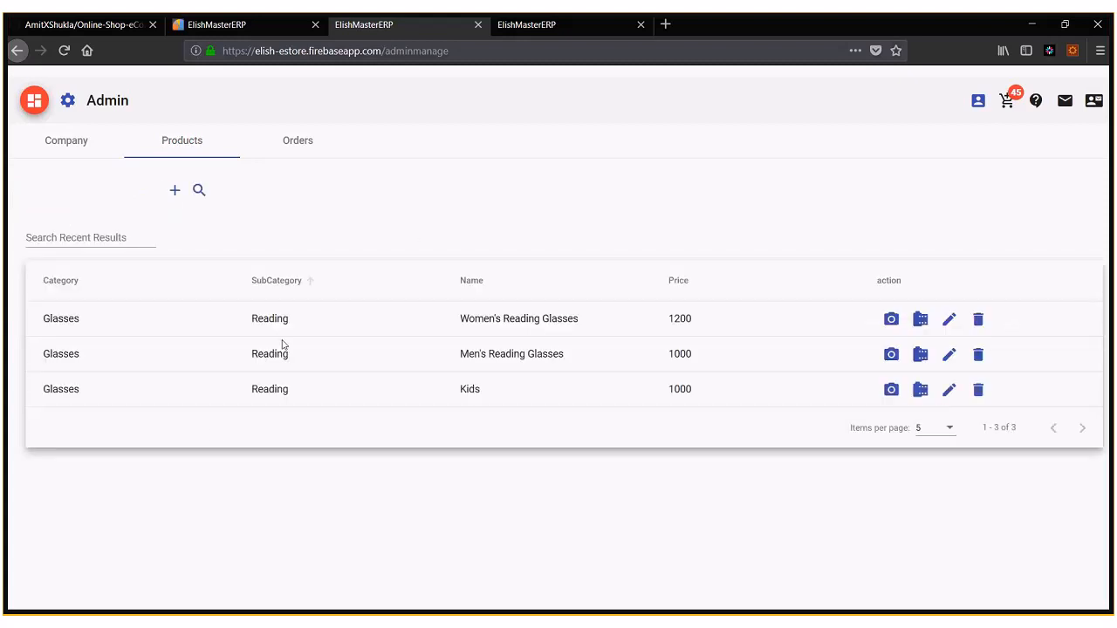
pyautogui.moveTo(949, 391)
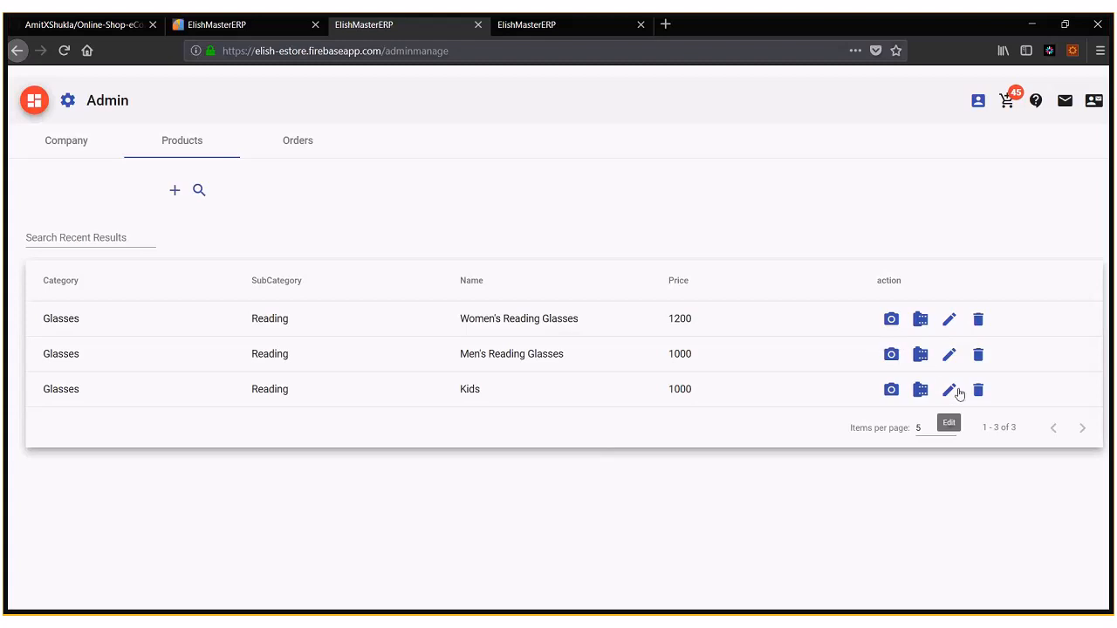
pyautogui.click(949, 390)
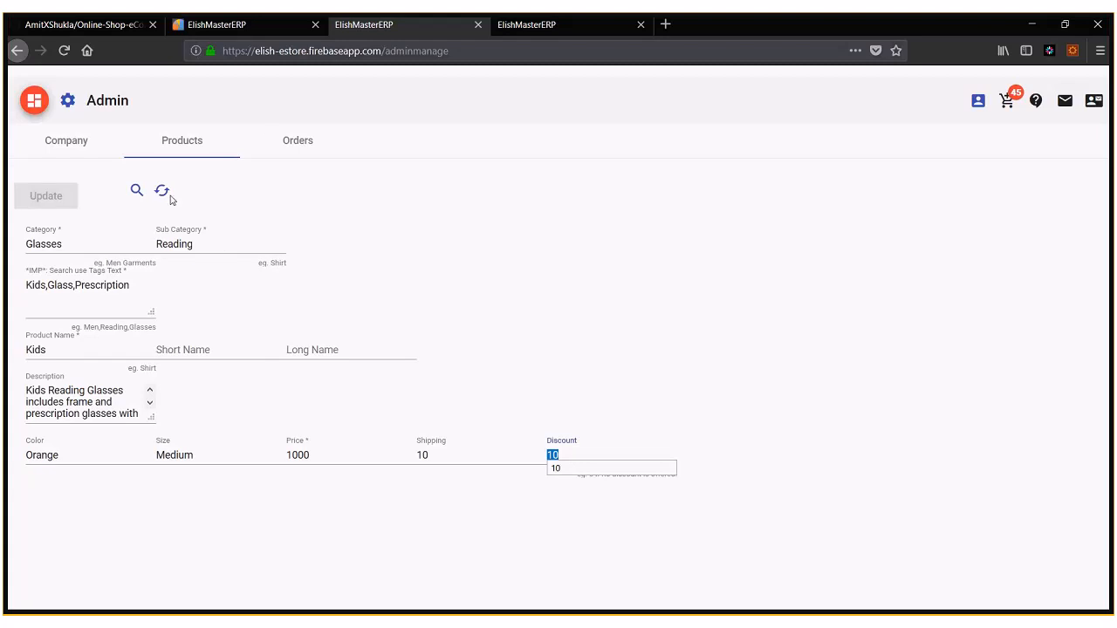
pyautogui.click(162, 190)
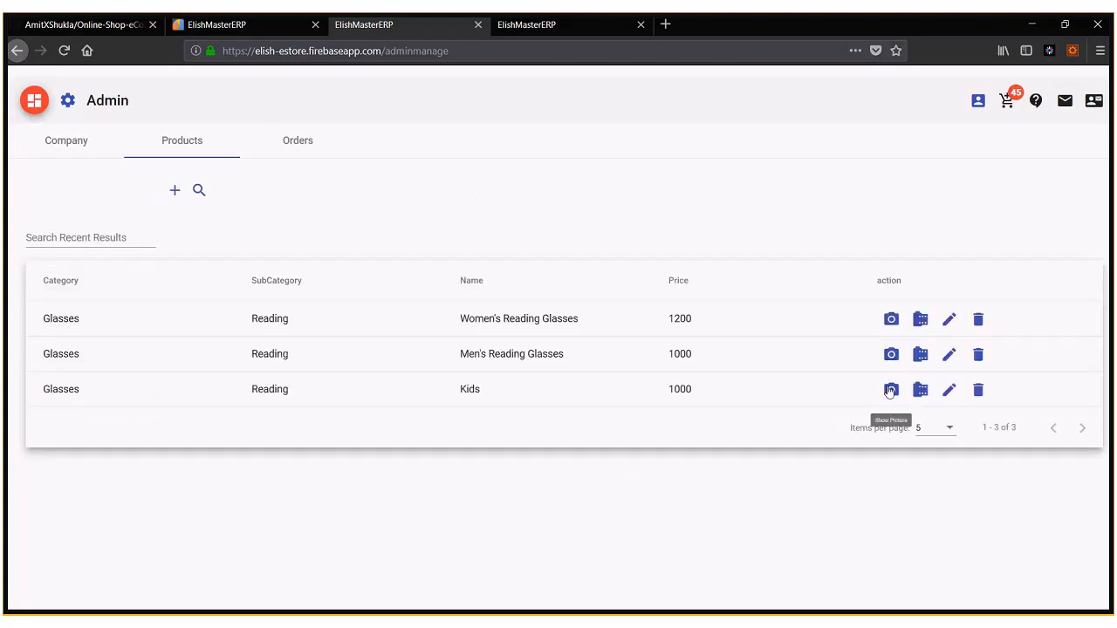
pyautogui.click(890, 390)
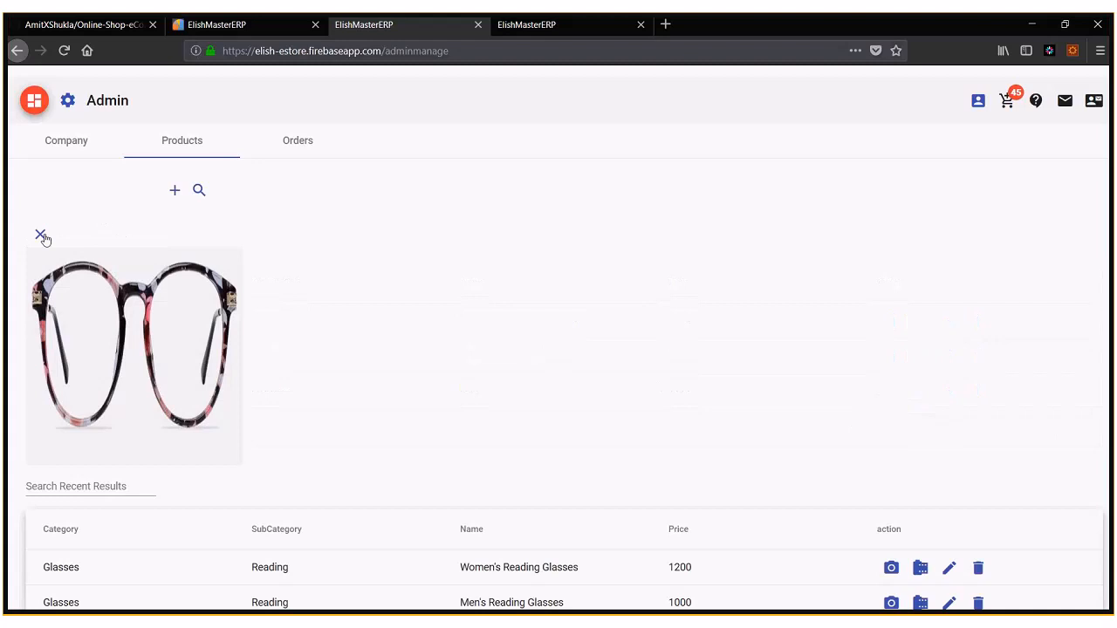
pyautogui.click(39, 236)
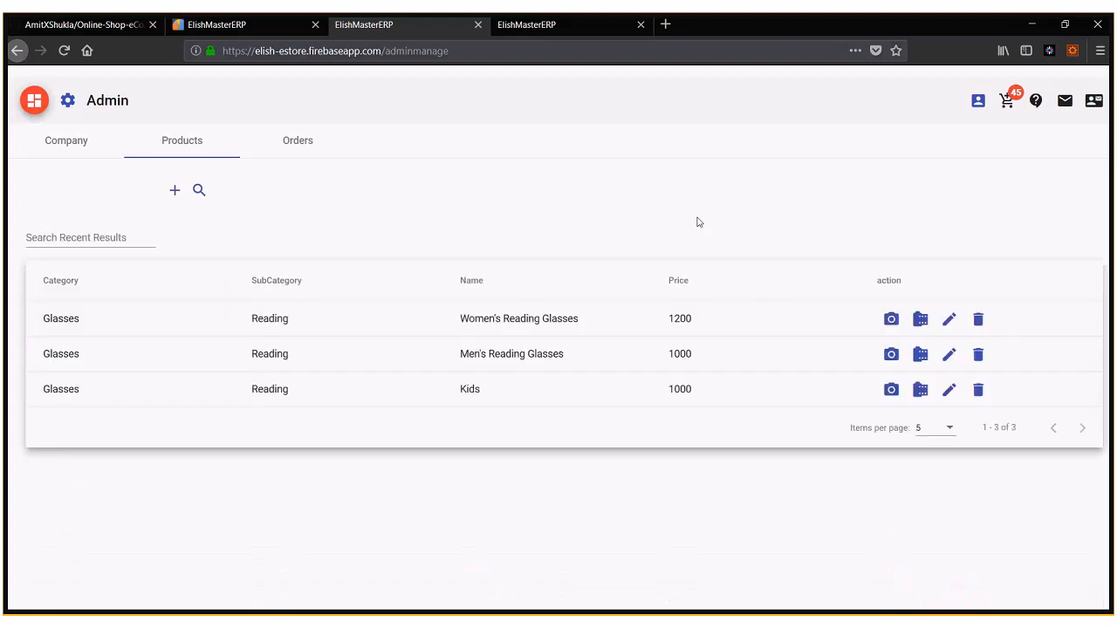
pyautogui.moveTo(752, 363)
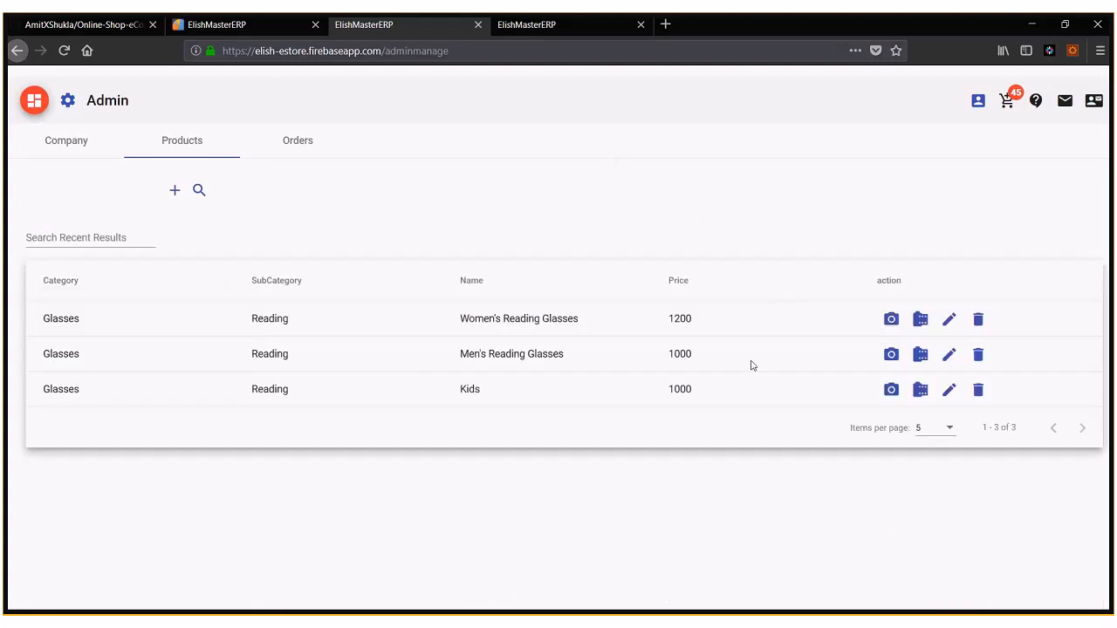
pyautogui.moveTo(788, 434)
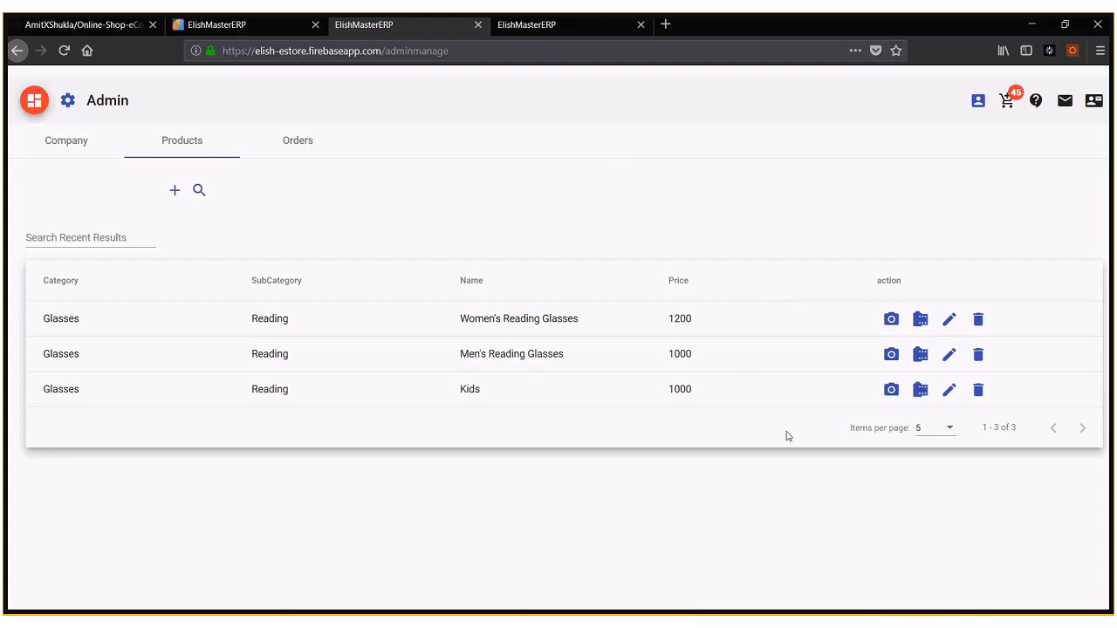
pyautogui.moveTo(891, 390)
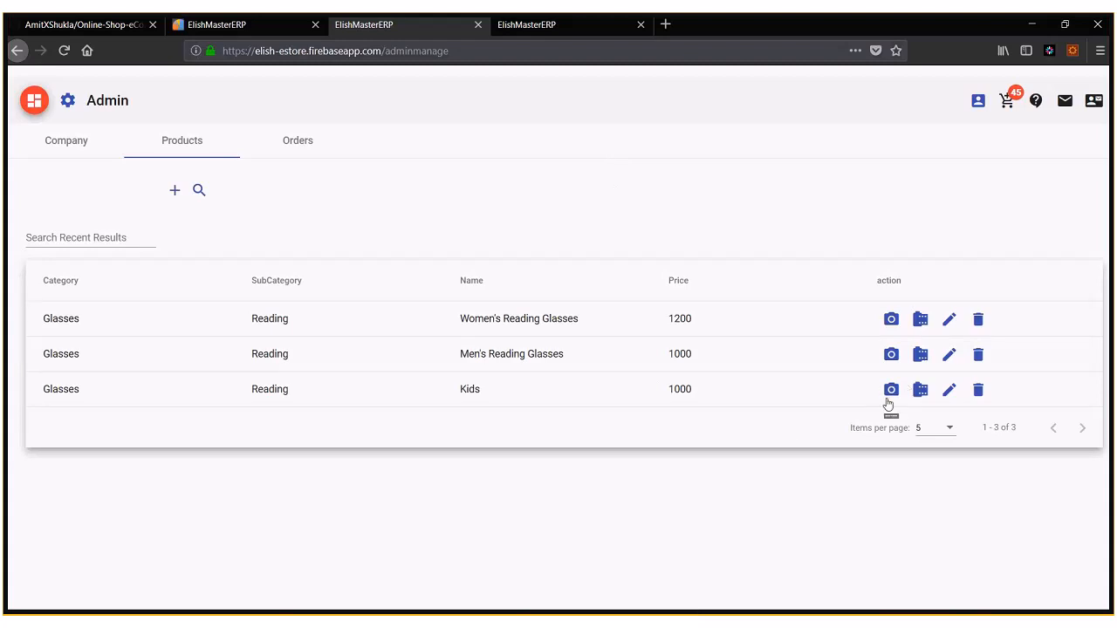
pyautogui.moveTo(748, 108)
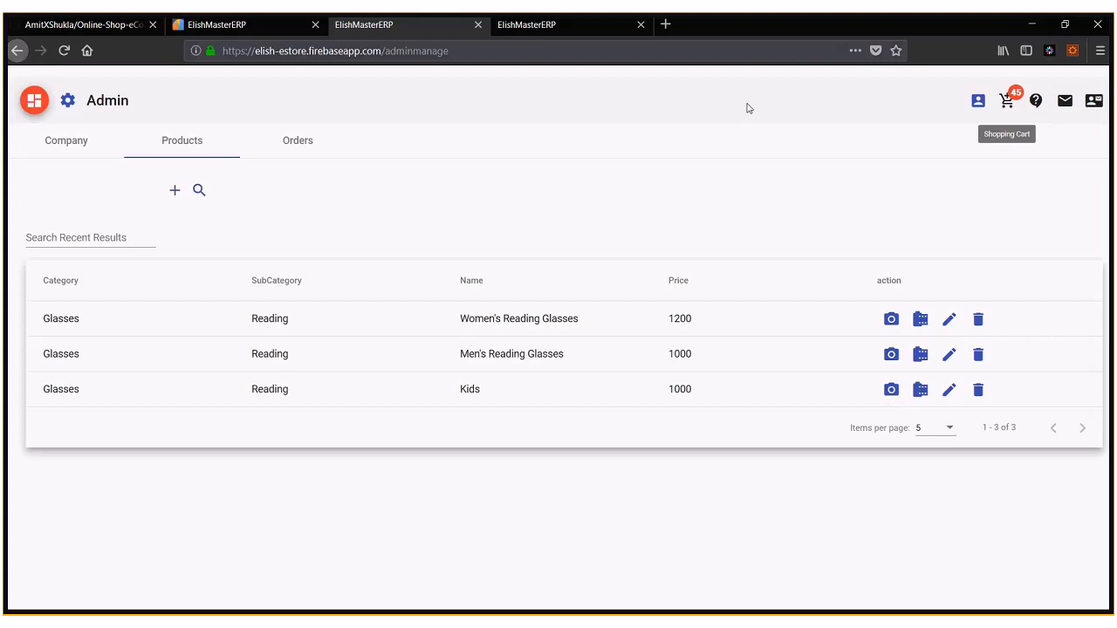
pyautogui.moveTo(1007, 102)
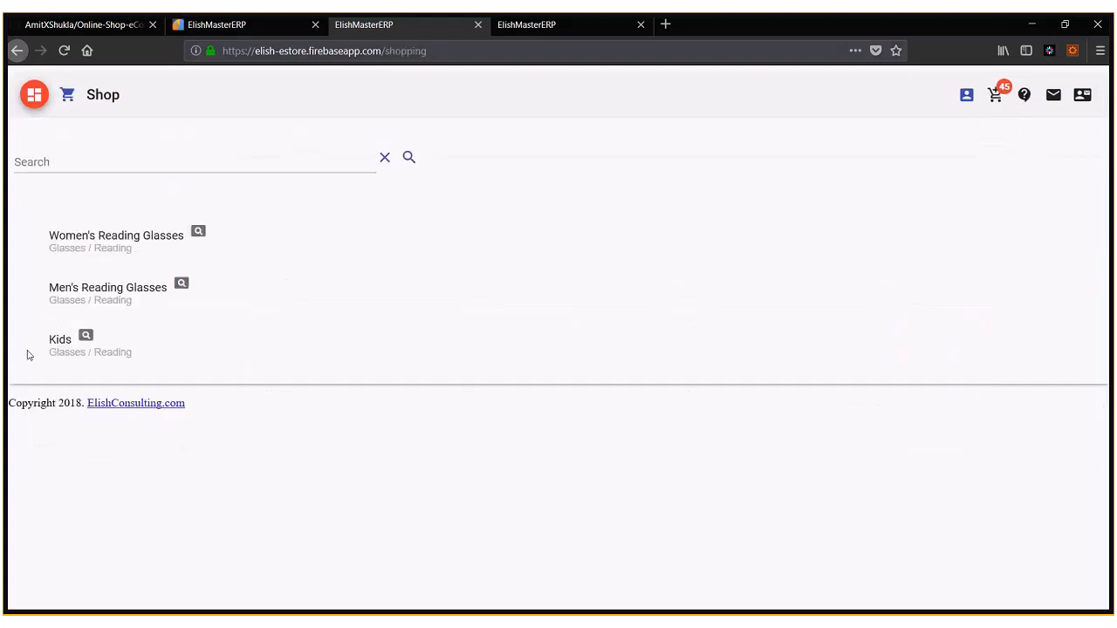
pyautogui.moveTo(147, 172)
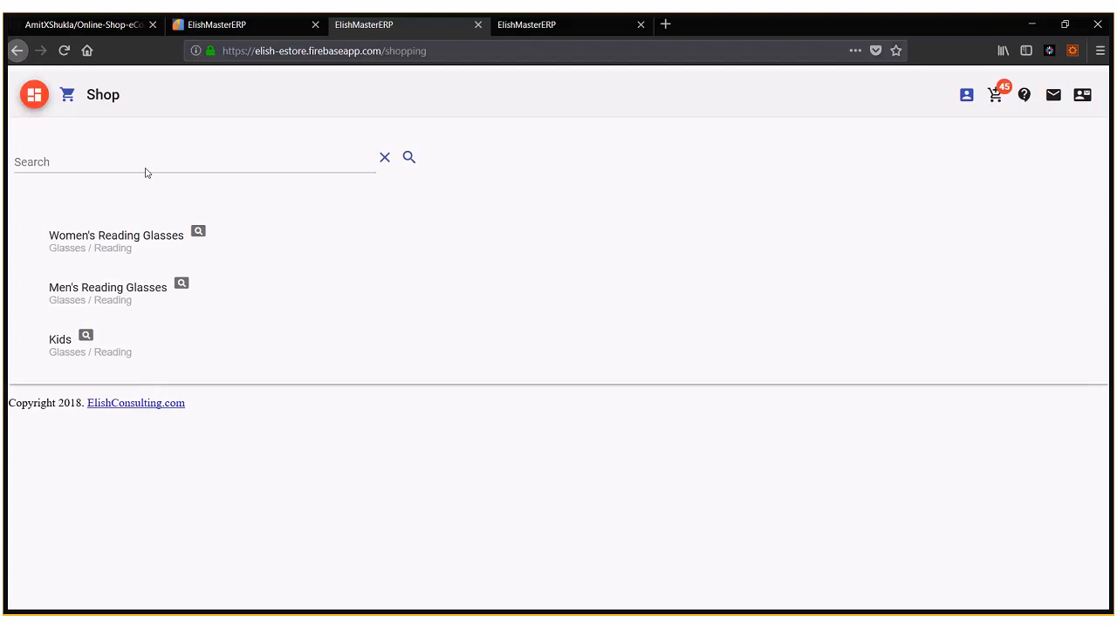
# Step: Search the shop for Kids, then select the GitHub repository page's address
pyautogui.write('Kids')
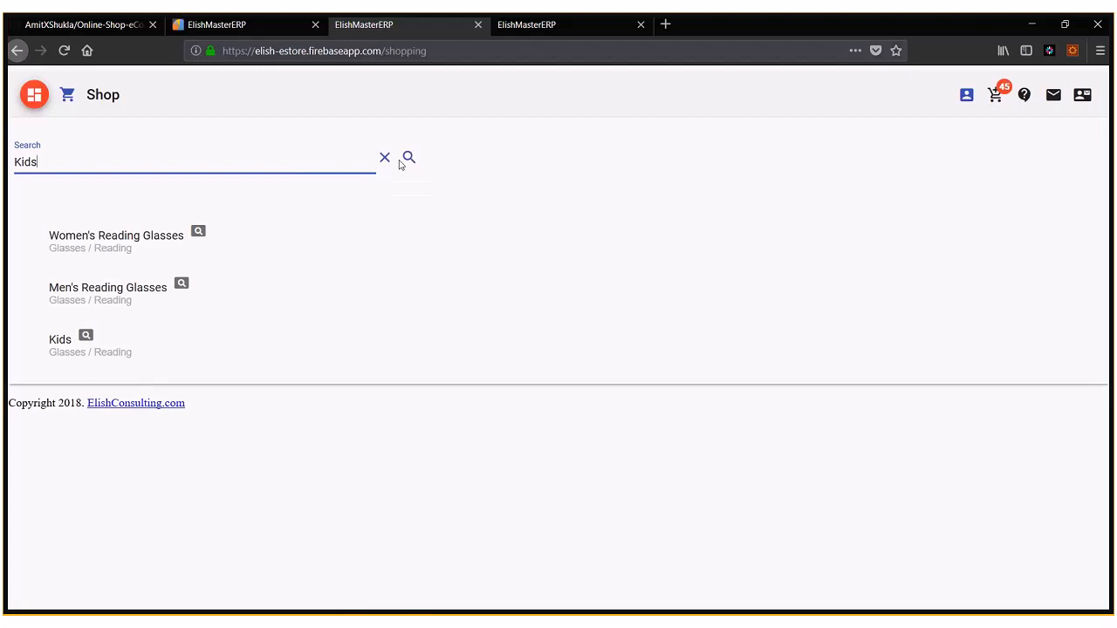
pyautogui.moveTo(408, 158)
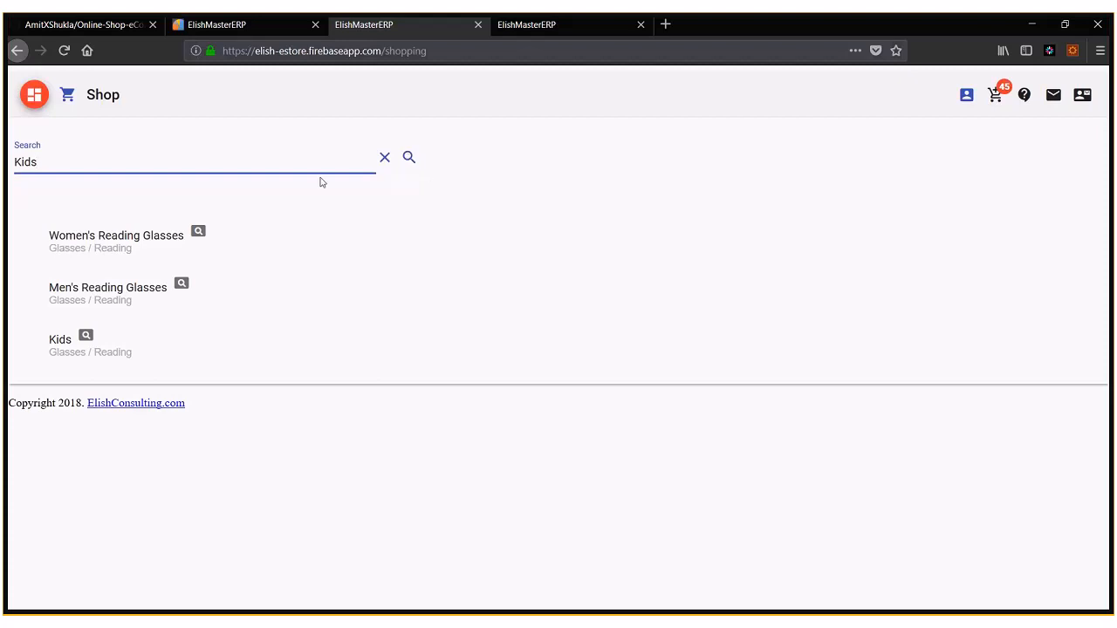
pyautogui.moveTo(292, 222)
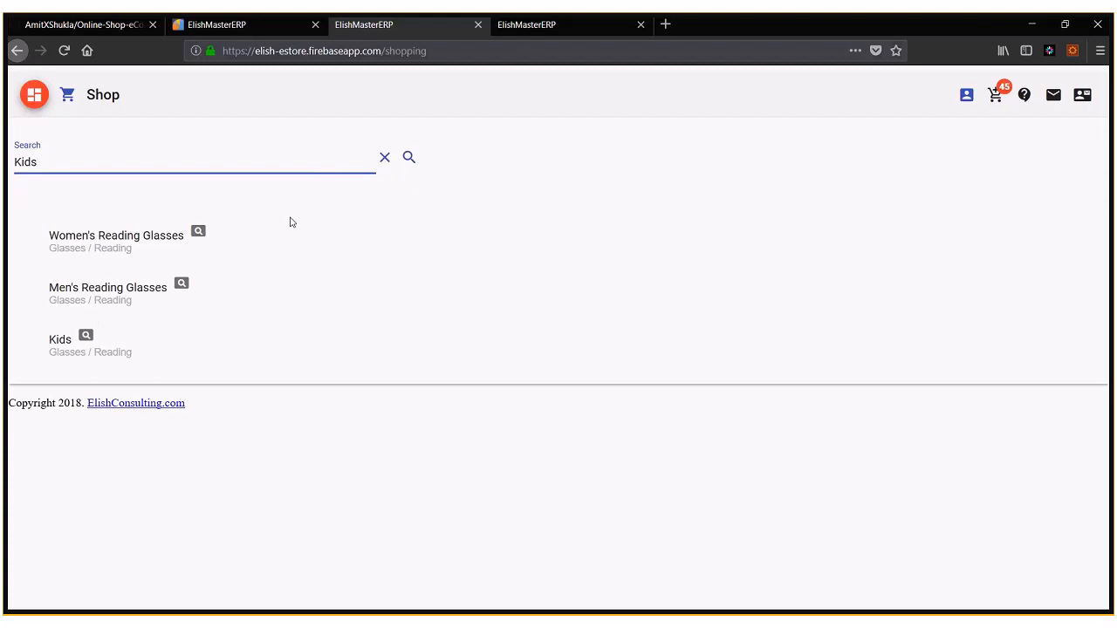
pyautogui.moveTo(409, 157)
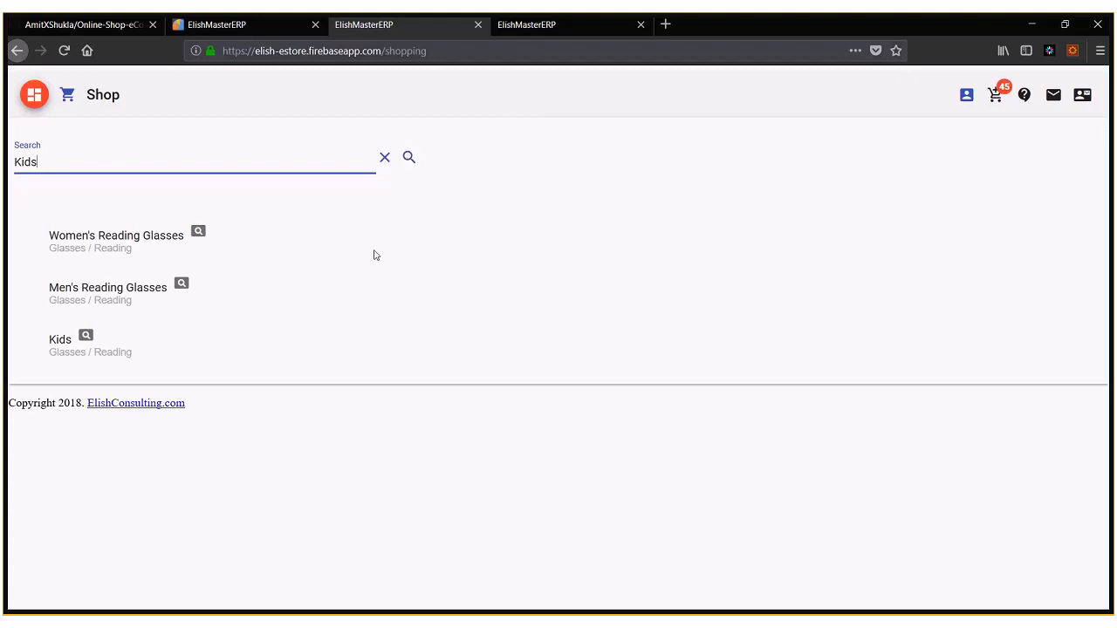
pyautogui.moveTo(426, 257)
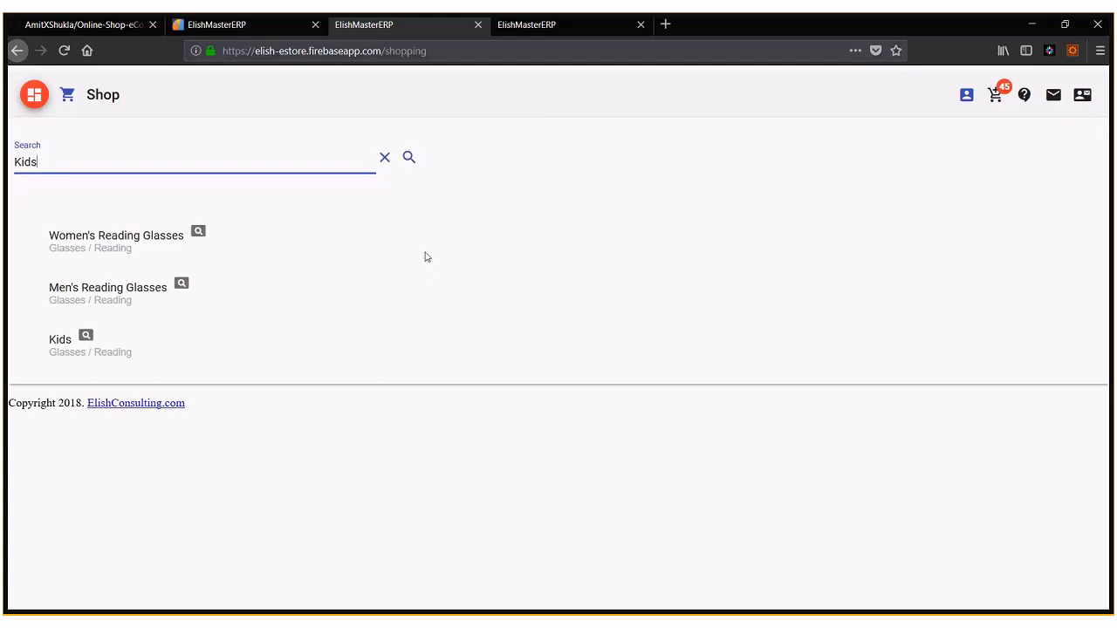
pyautogui.moveTo(305, 192)
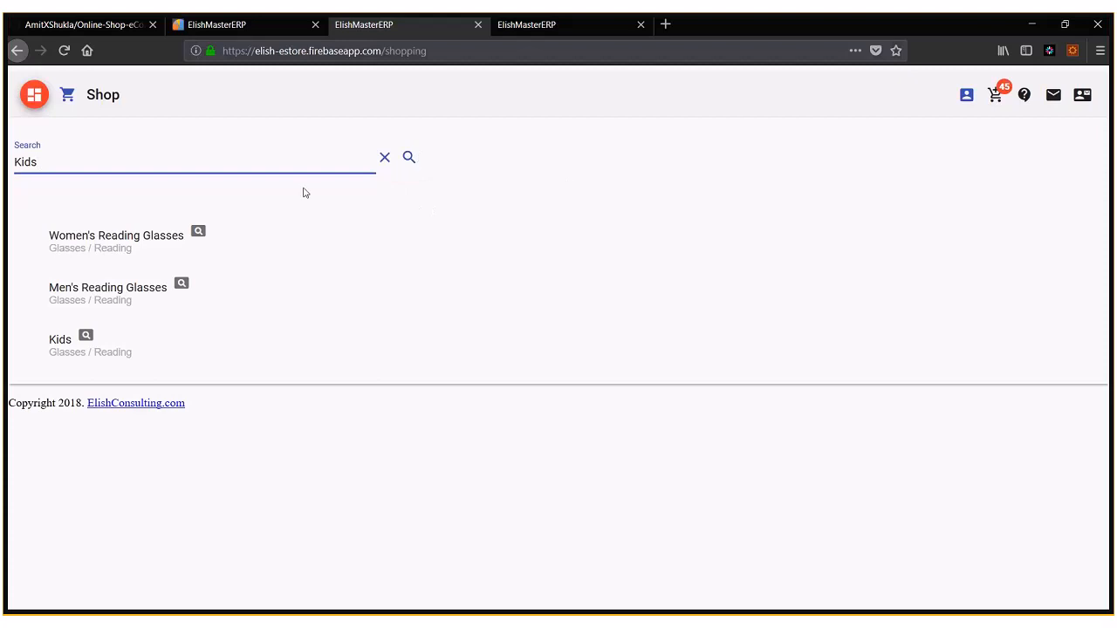
pyautogui.moveTo(231, 251)
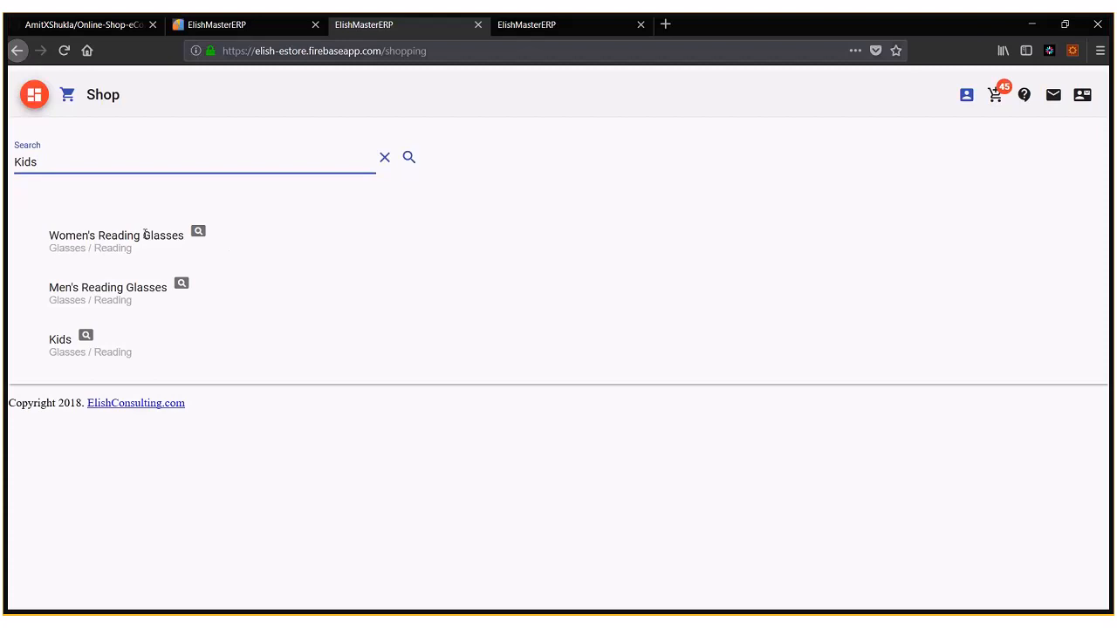
pyautogui.moveTo(241, 232)
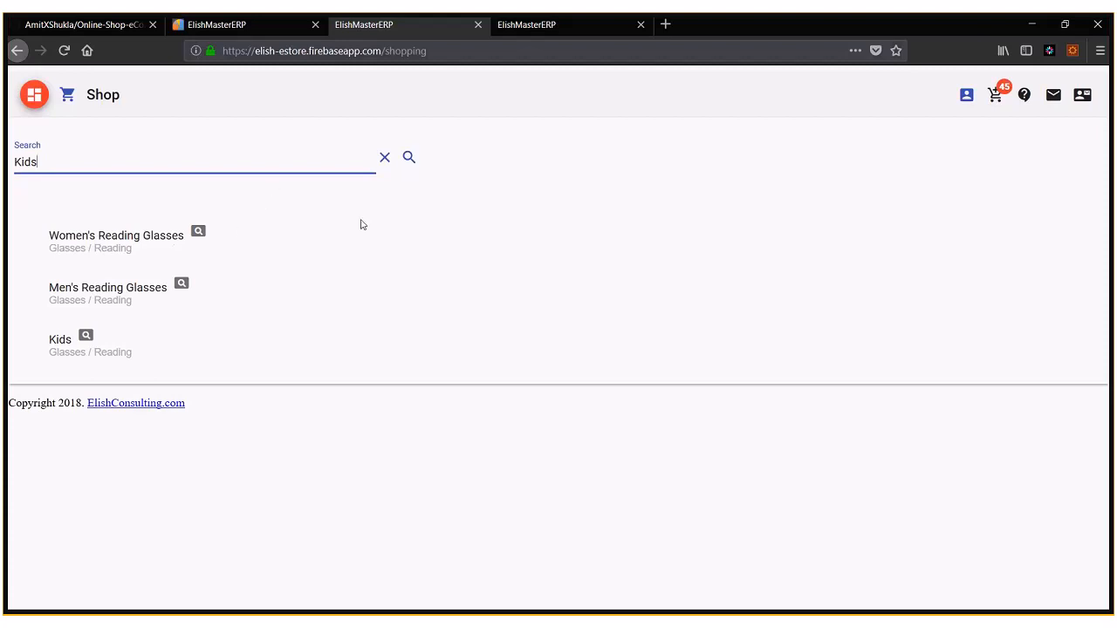
pyautogui.moveTo(355, 346)
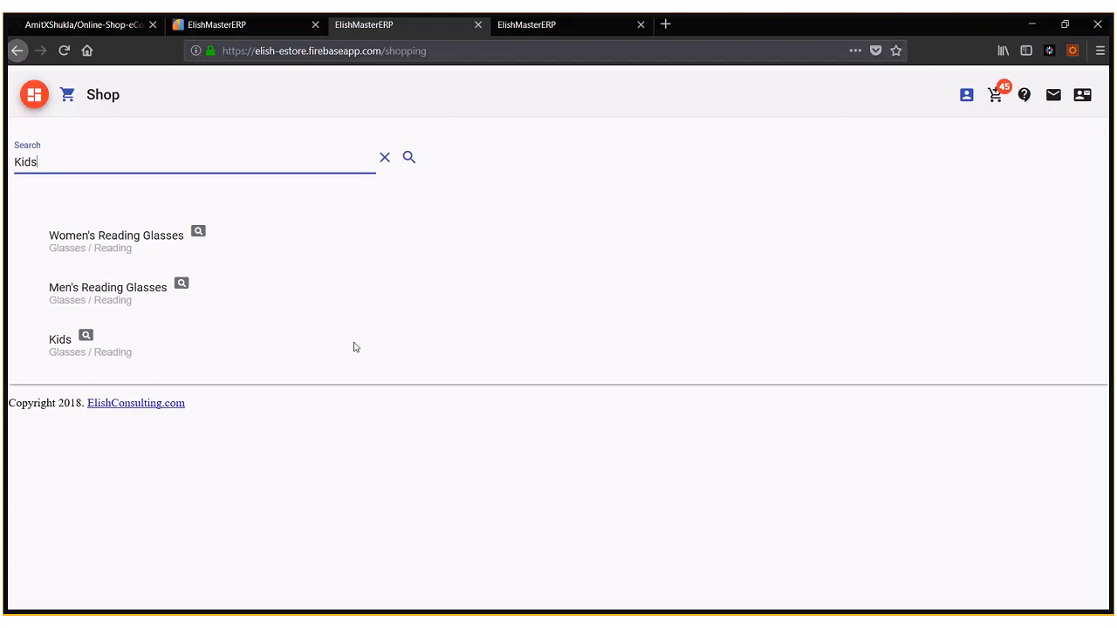
pyautogui.moveTo(372, 317)
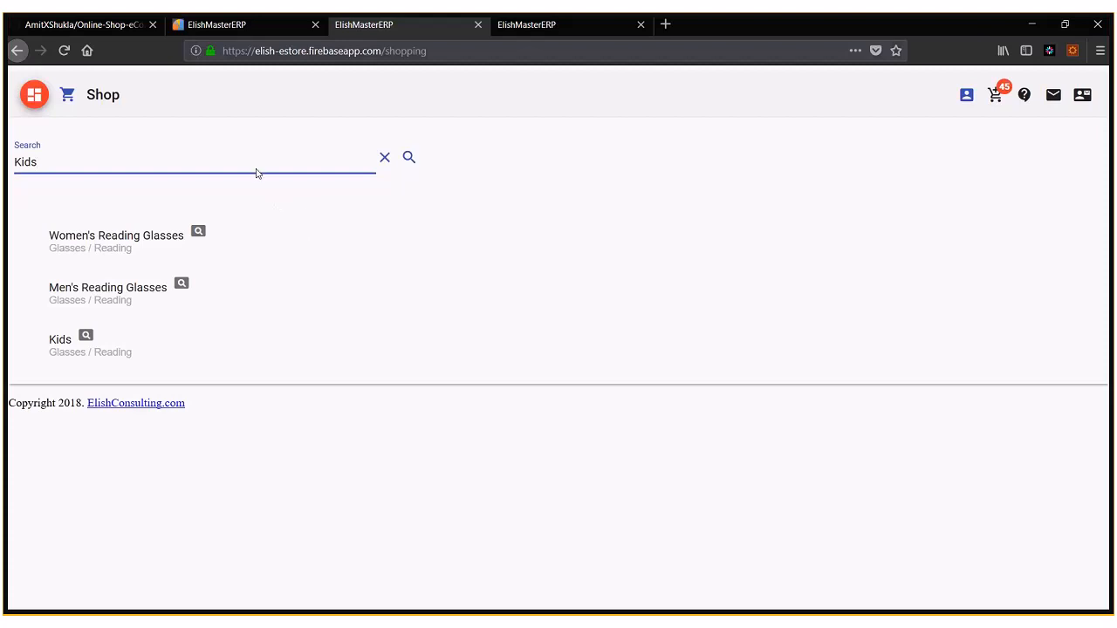
pyautogui.click(83, 22)
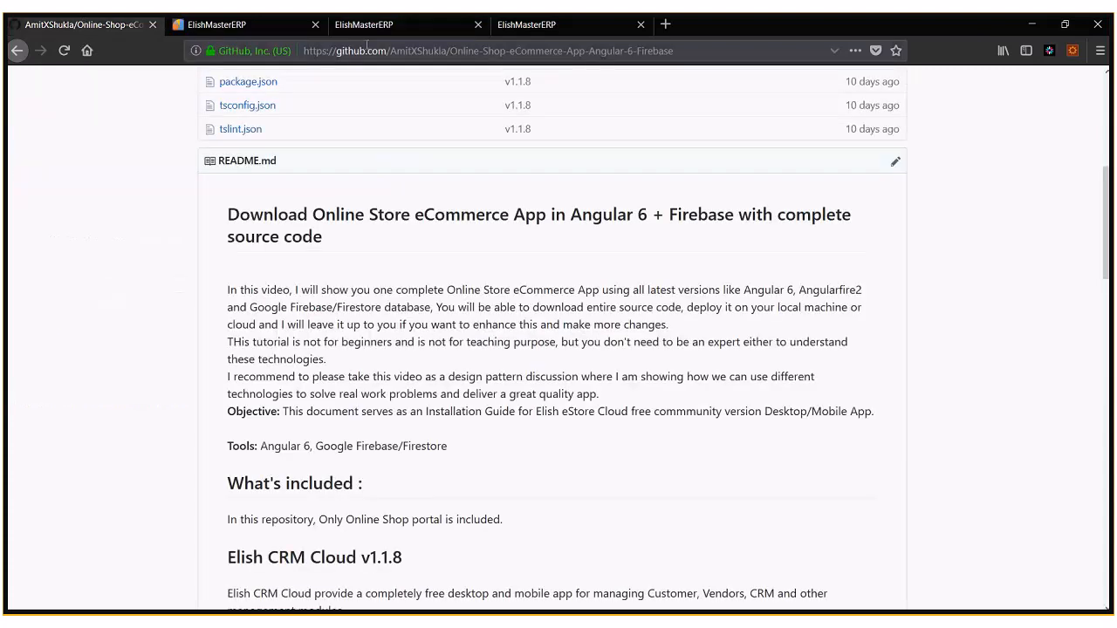
pyautogui.click(489, 51)
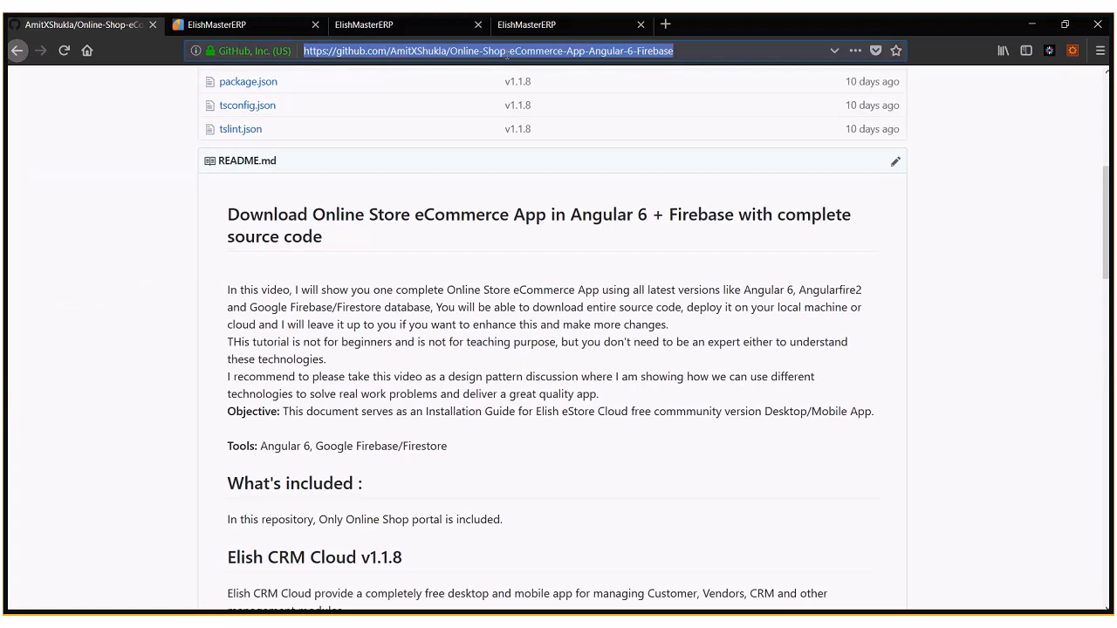